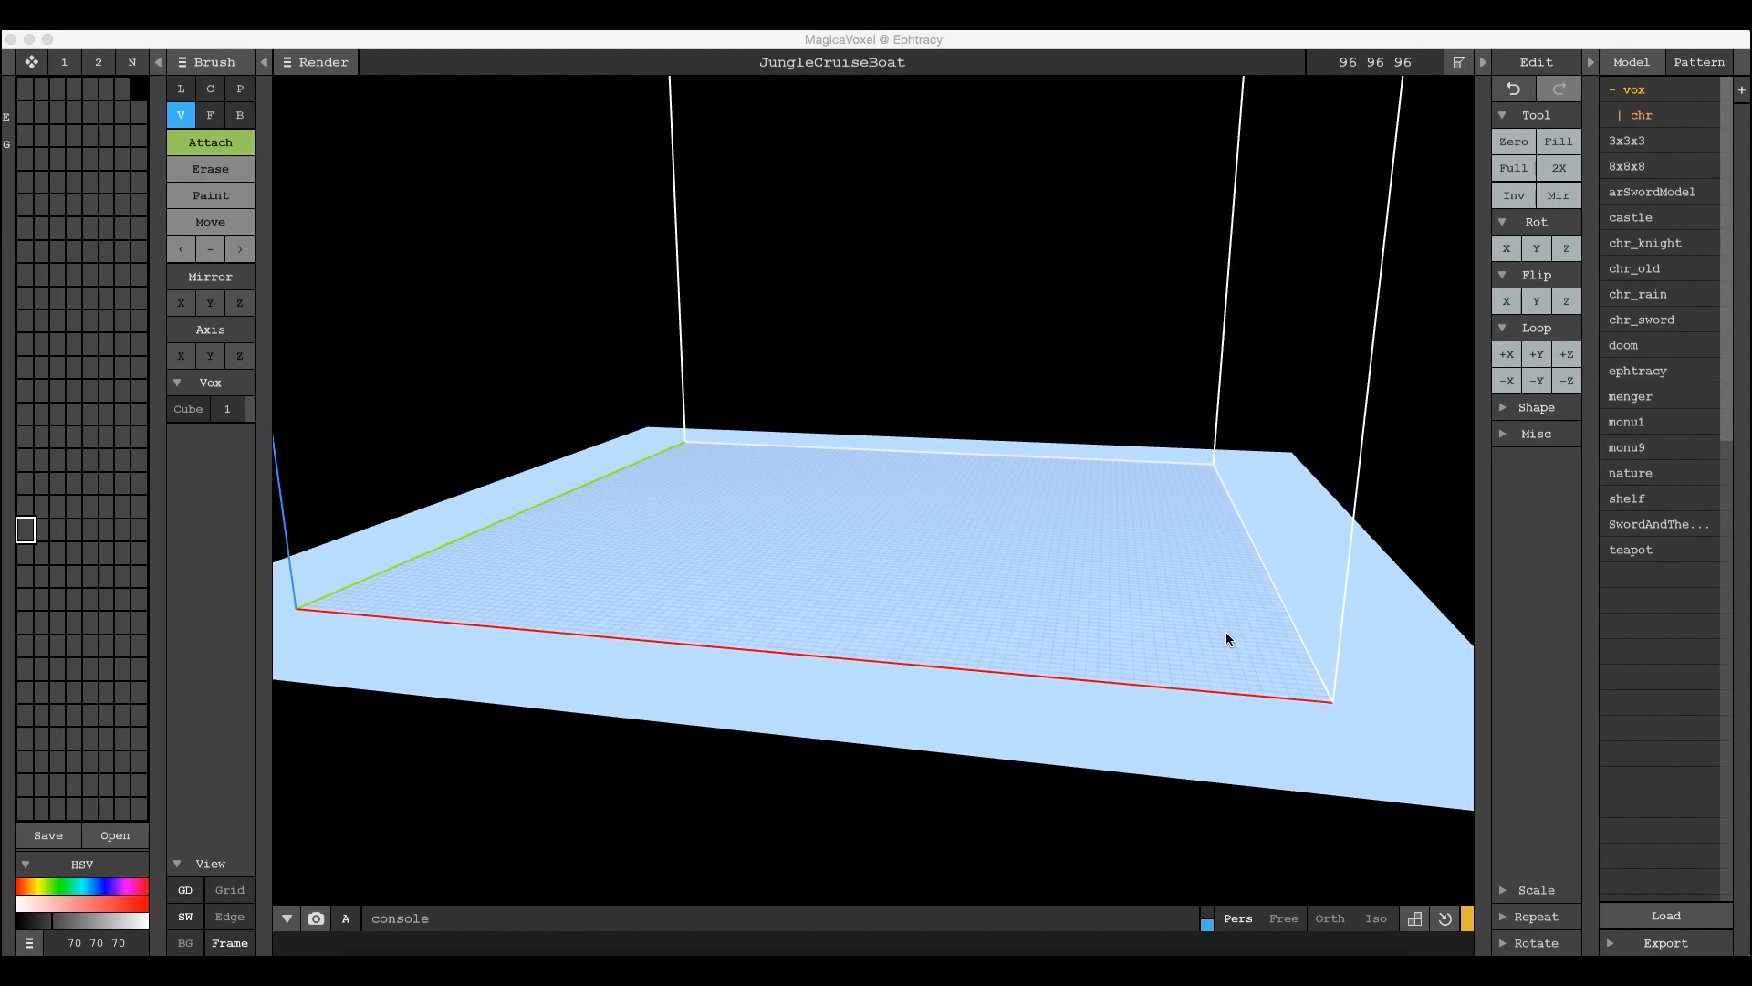
mouse_move(1135, 598)
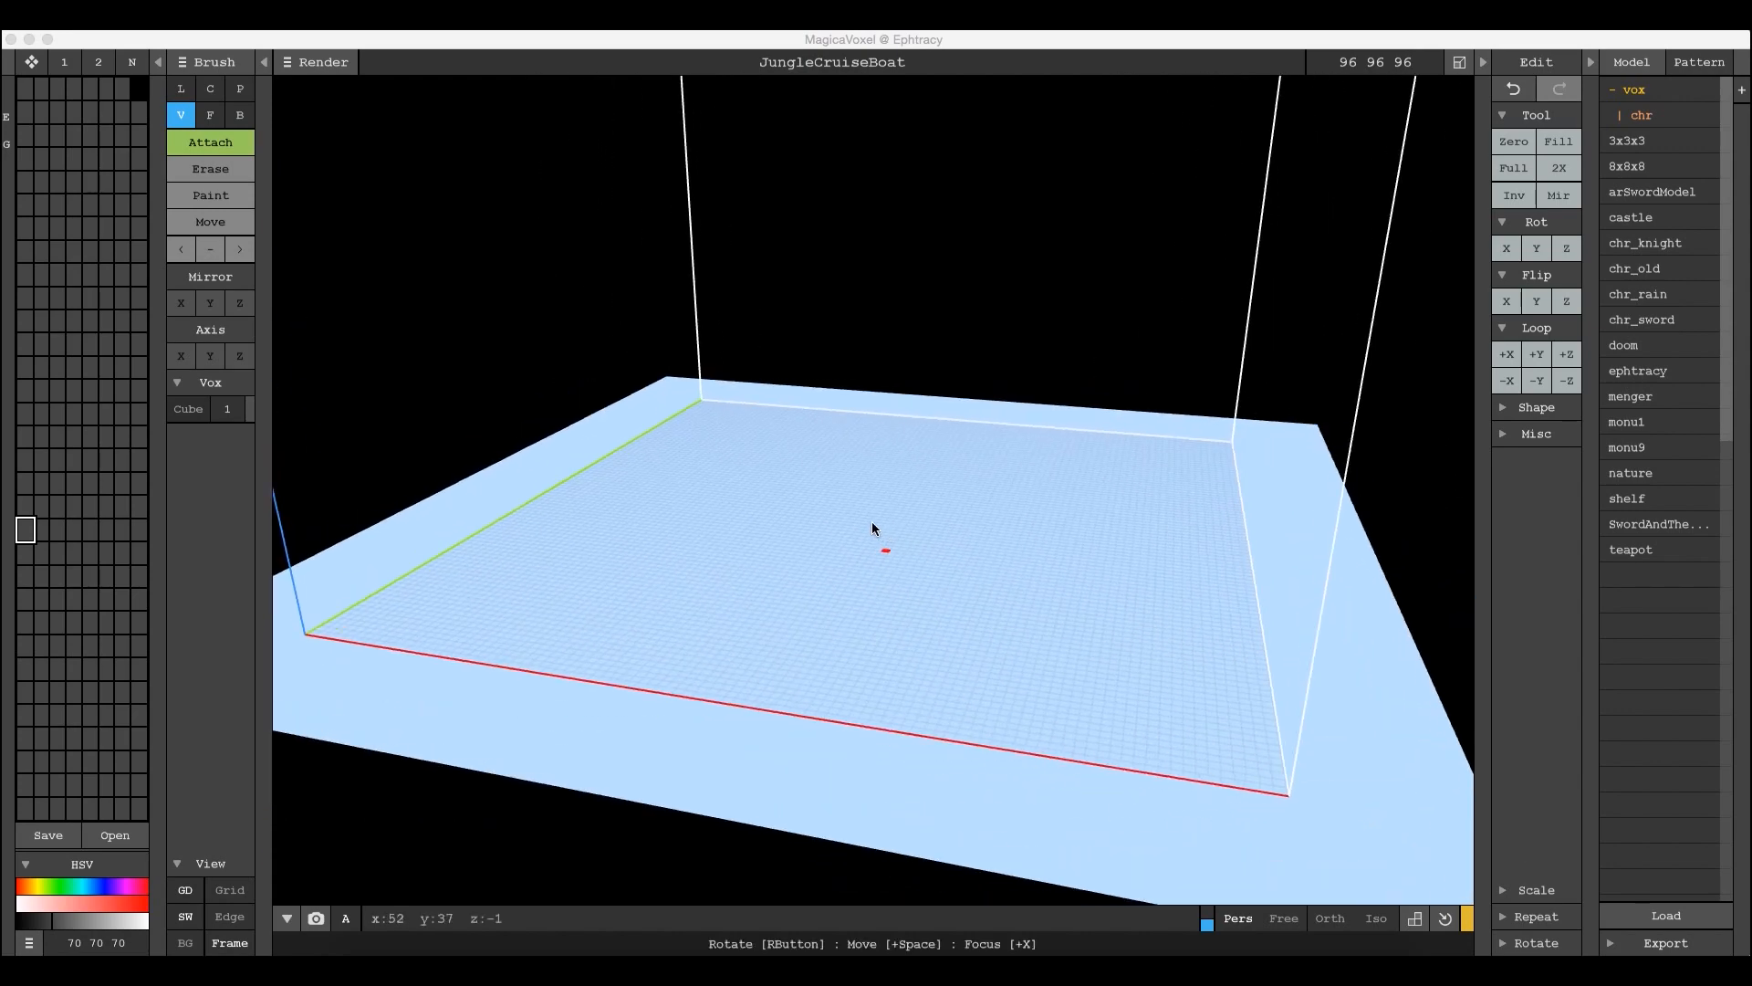
mouse_move(933, 550)
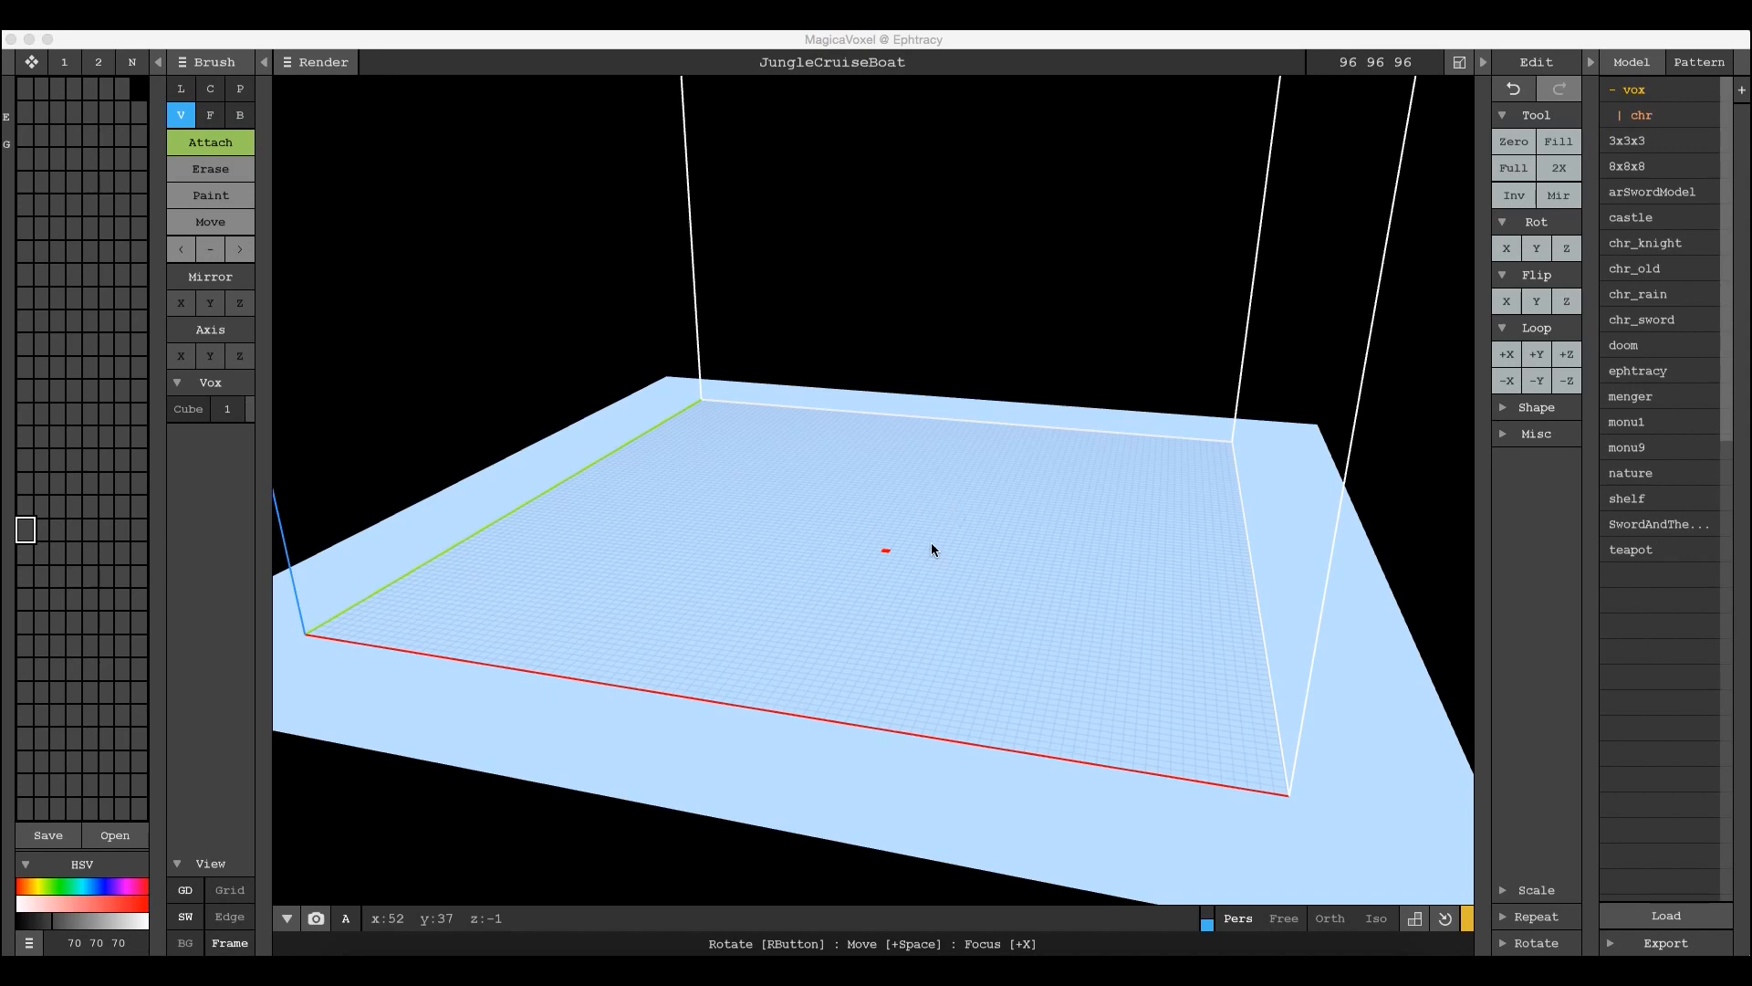
mouse_move(1474, 763)
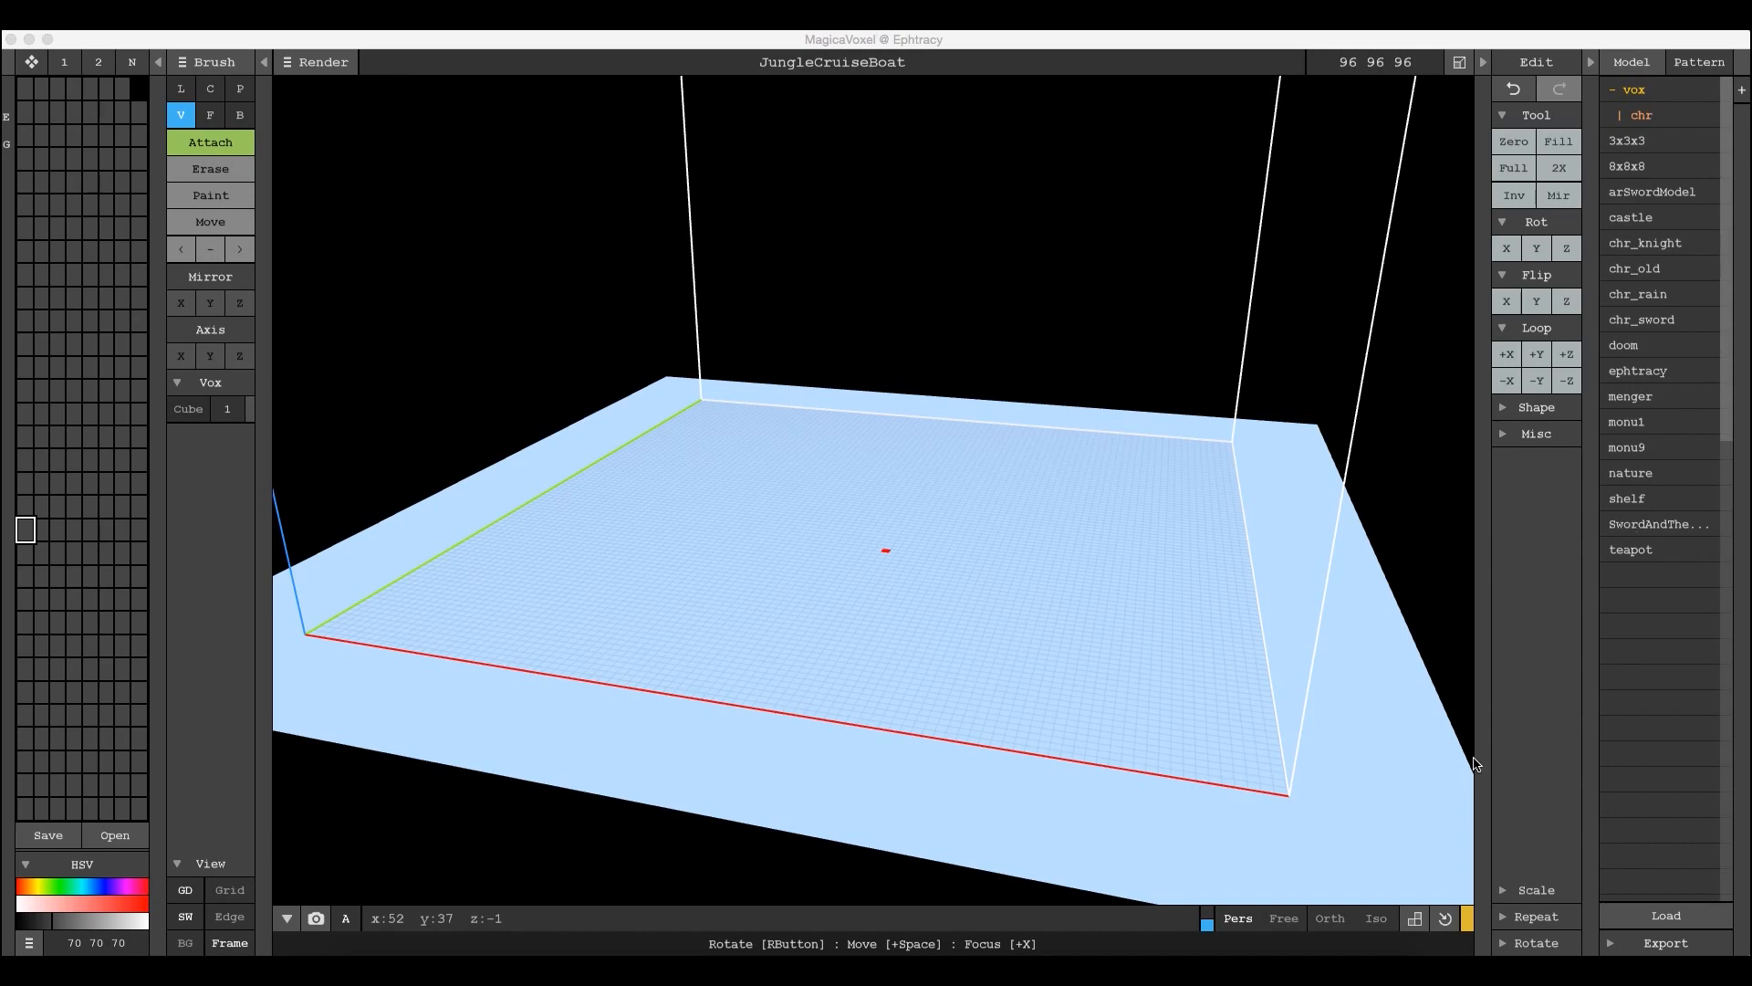
mouse_move(1664, 913)
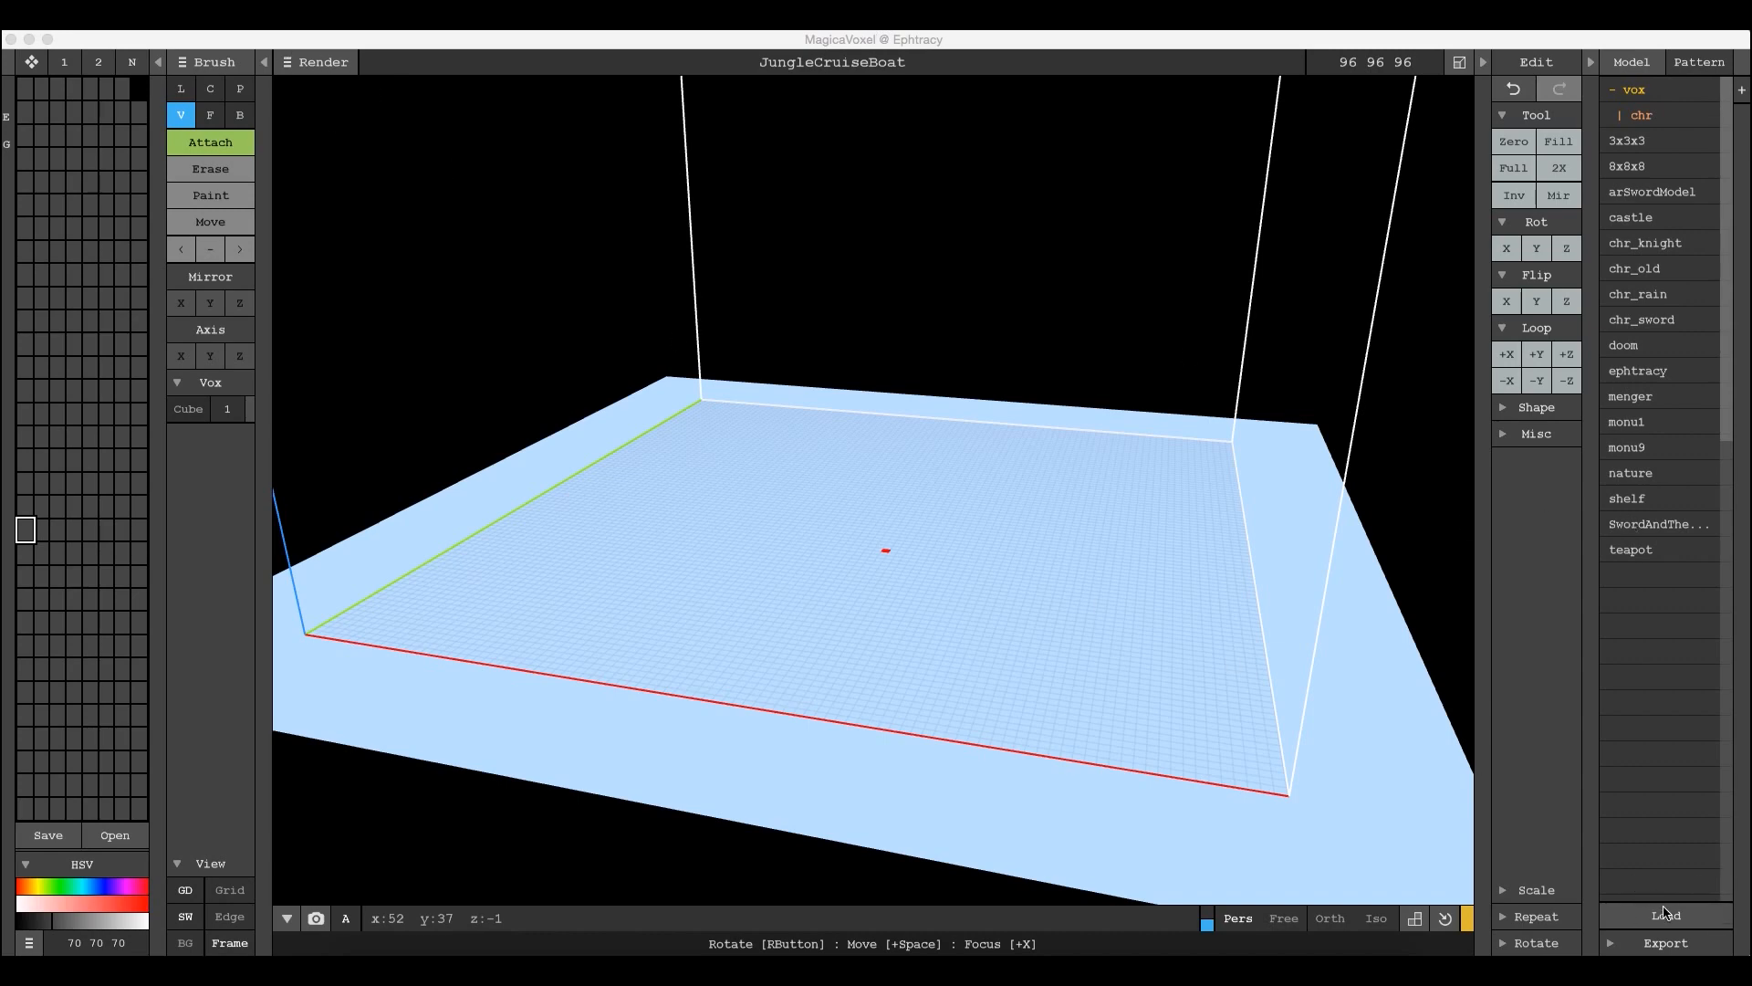
- Load JungleCruiseBoat.vox from the Pattern panel so the grey boat appears in the scene
left_click(1698, 63)
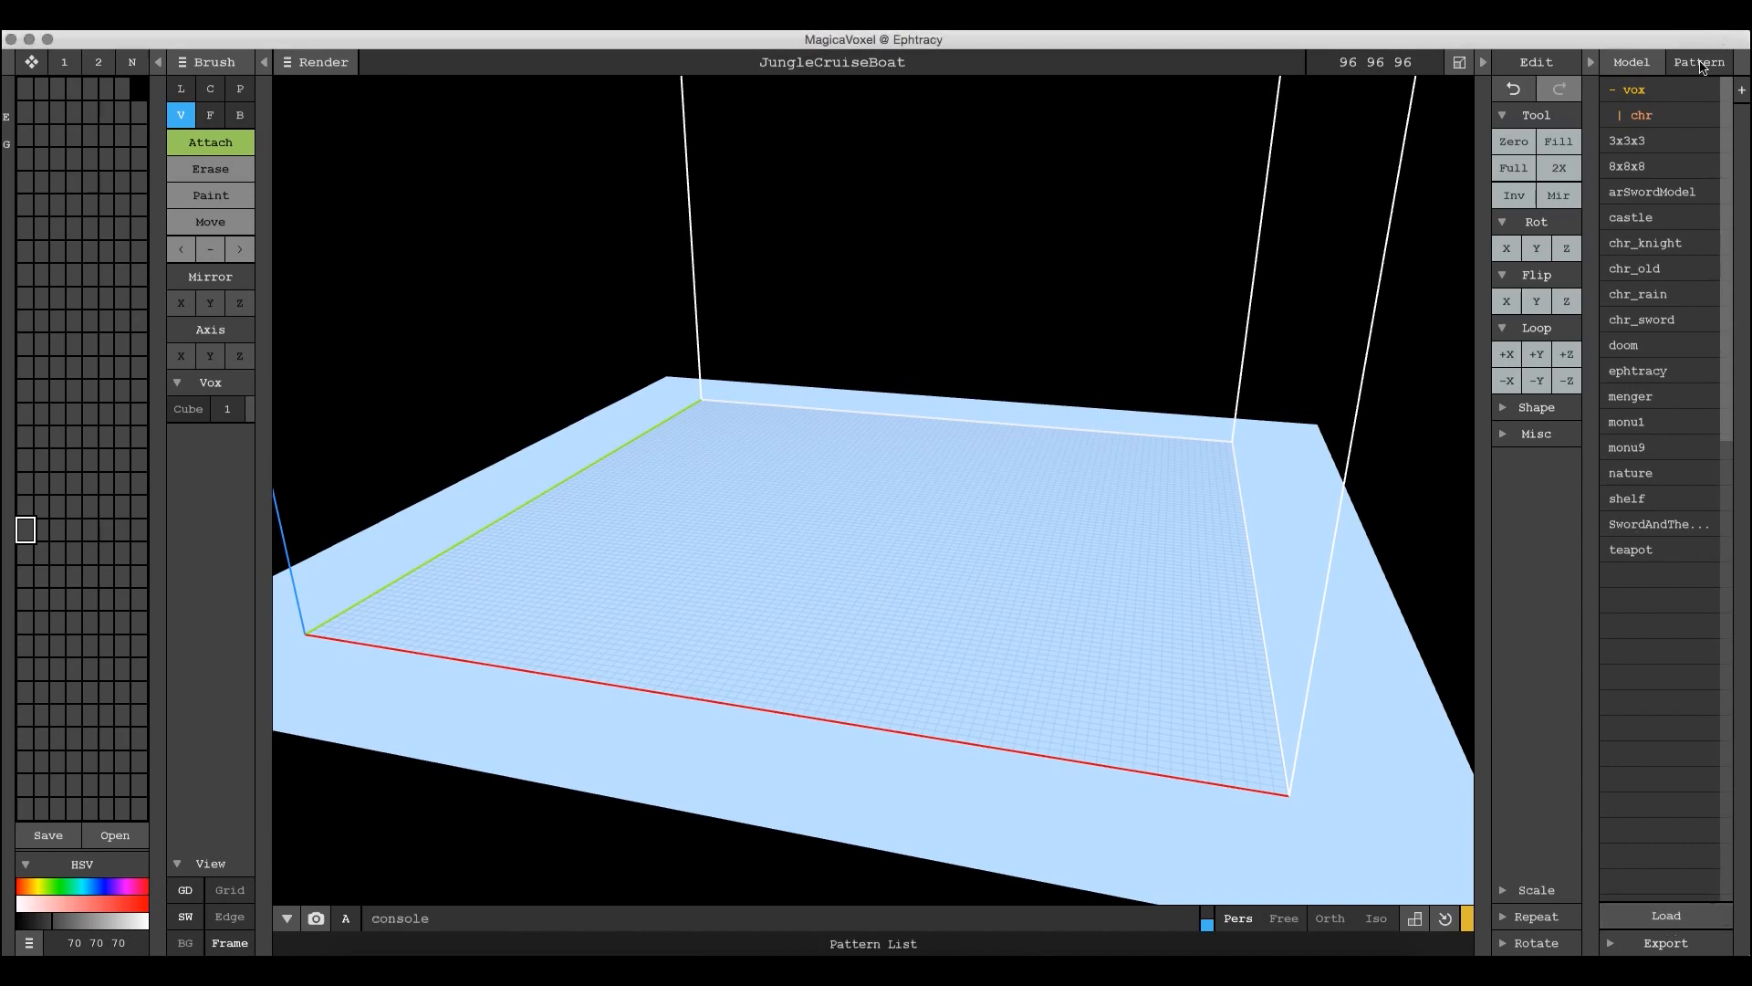
left_click(1664, 917)
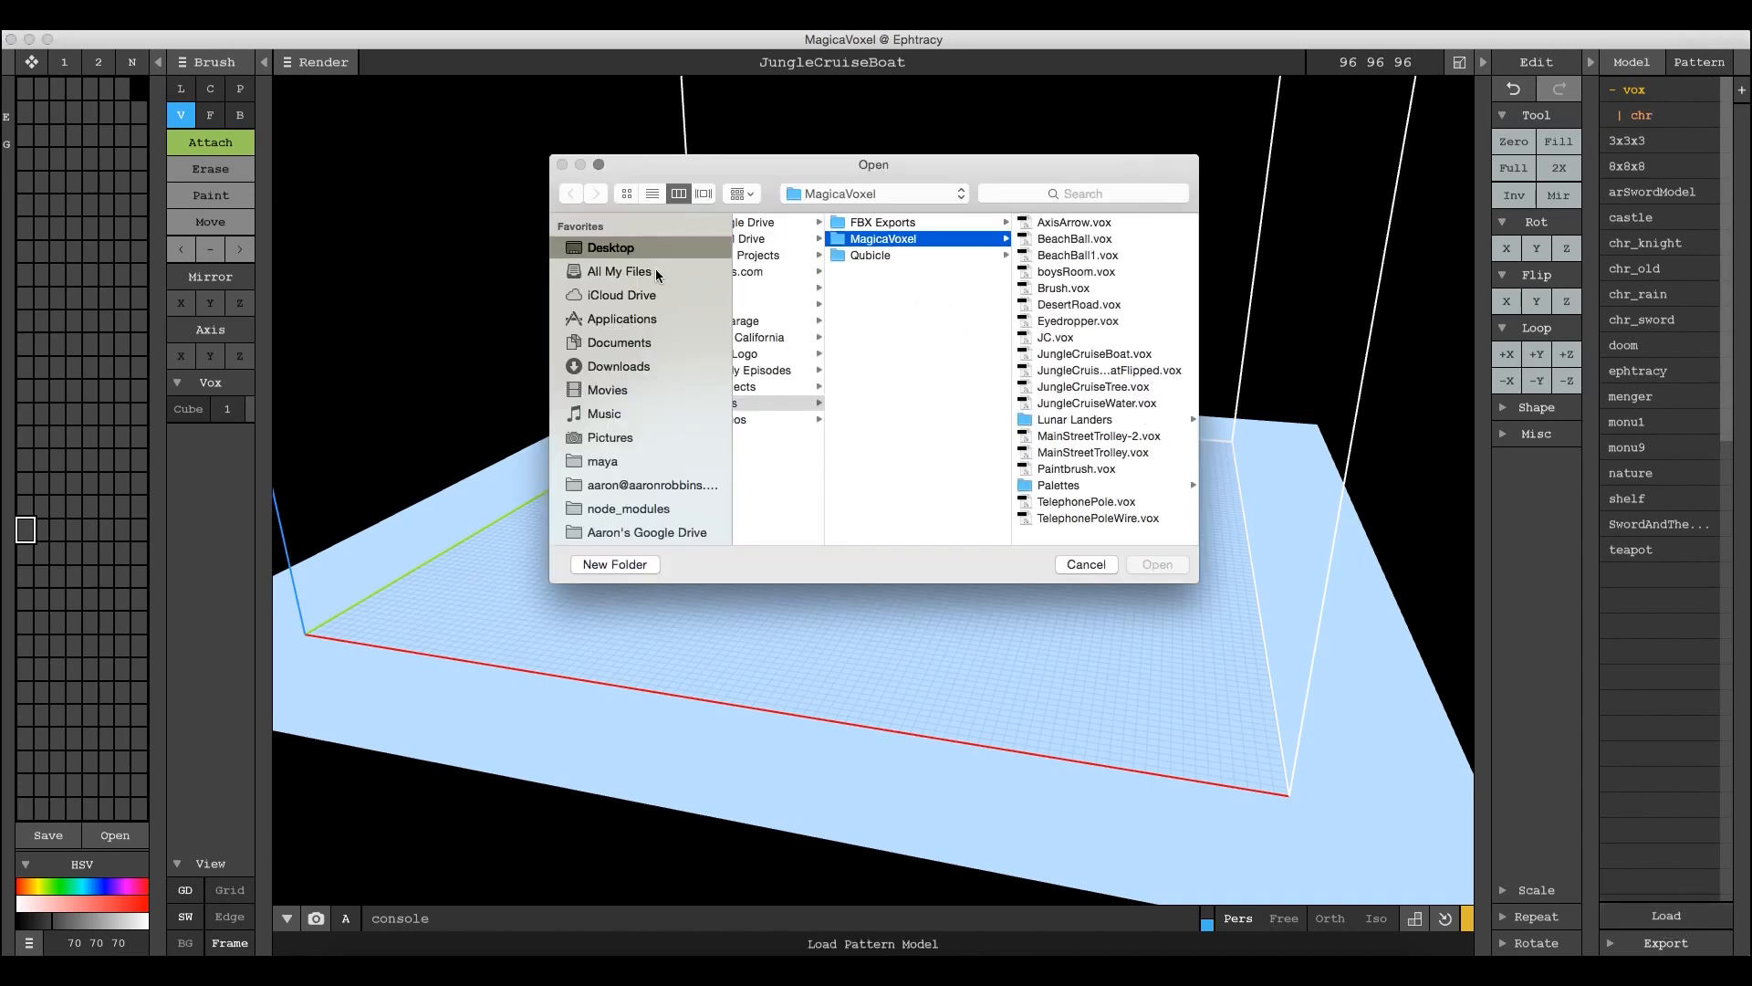
mouse_move(1097, 374)
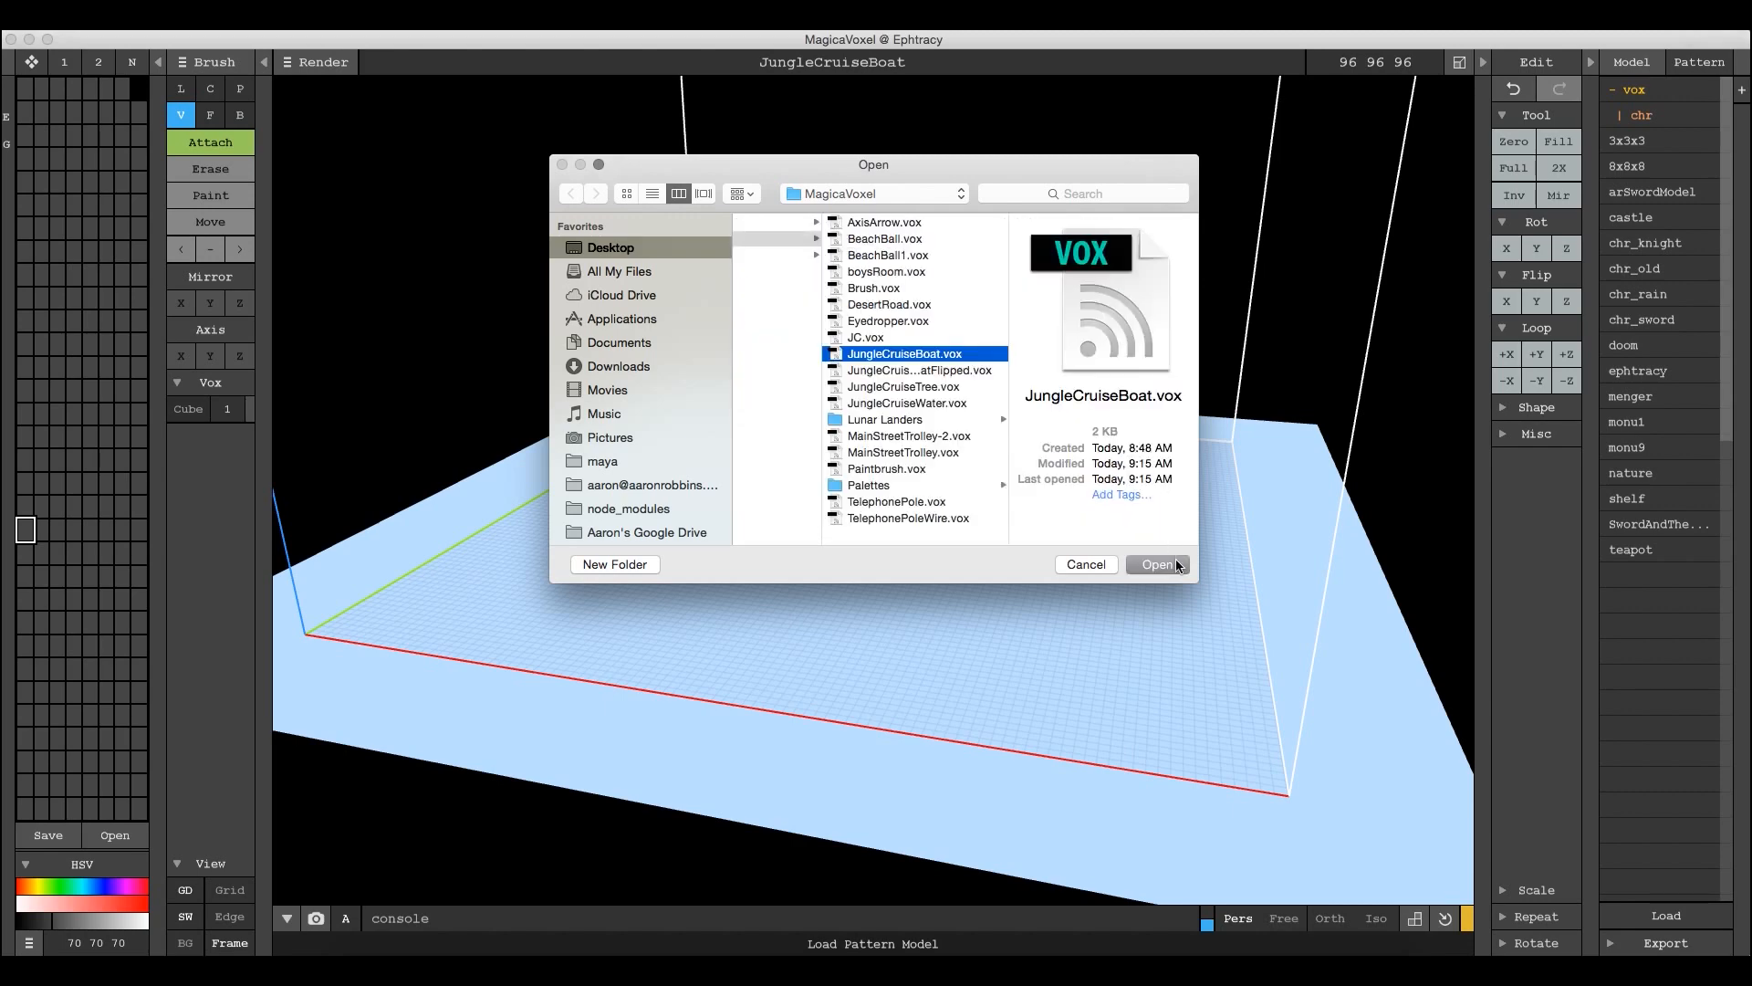
left_click(1159, 564)
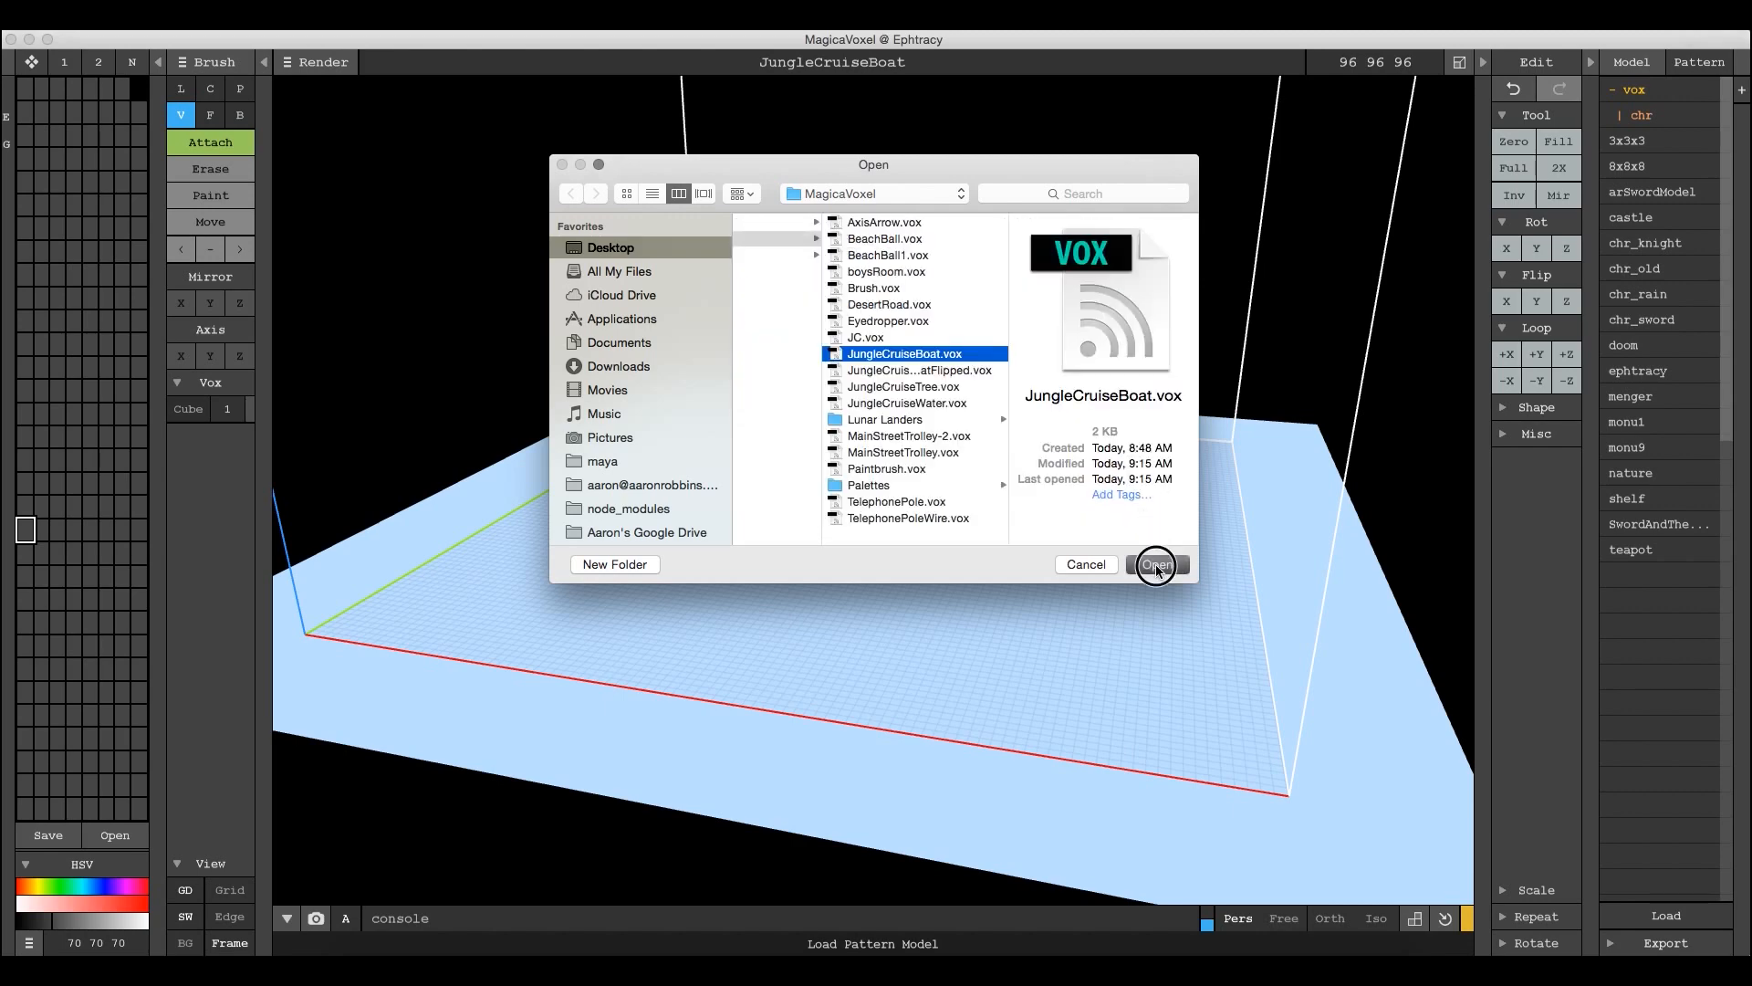
left_click(1157, 564)
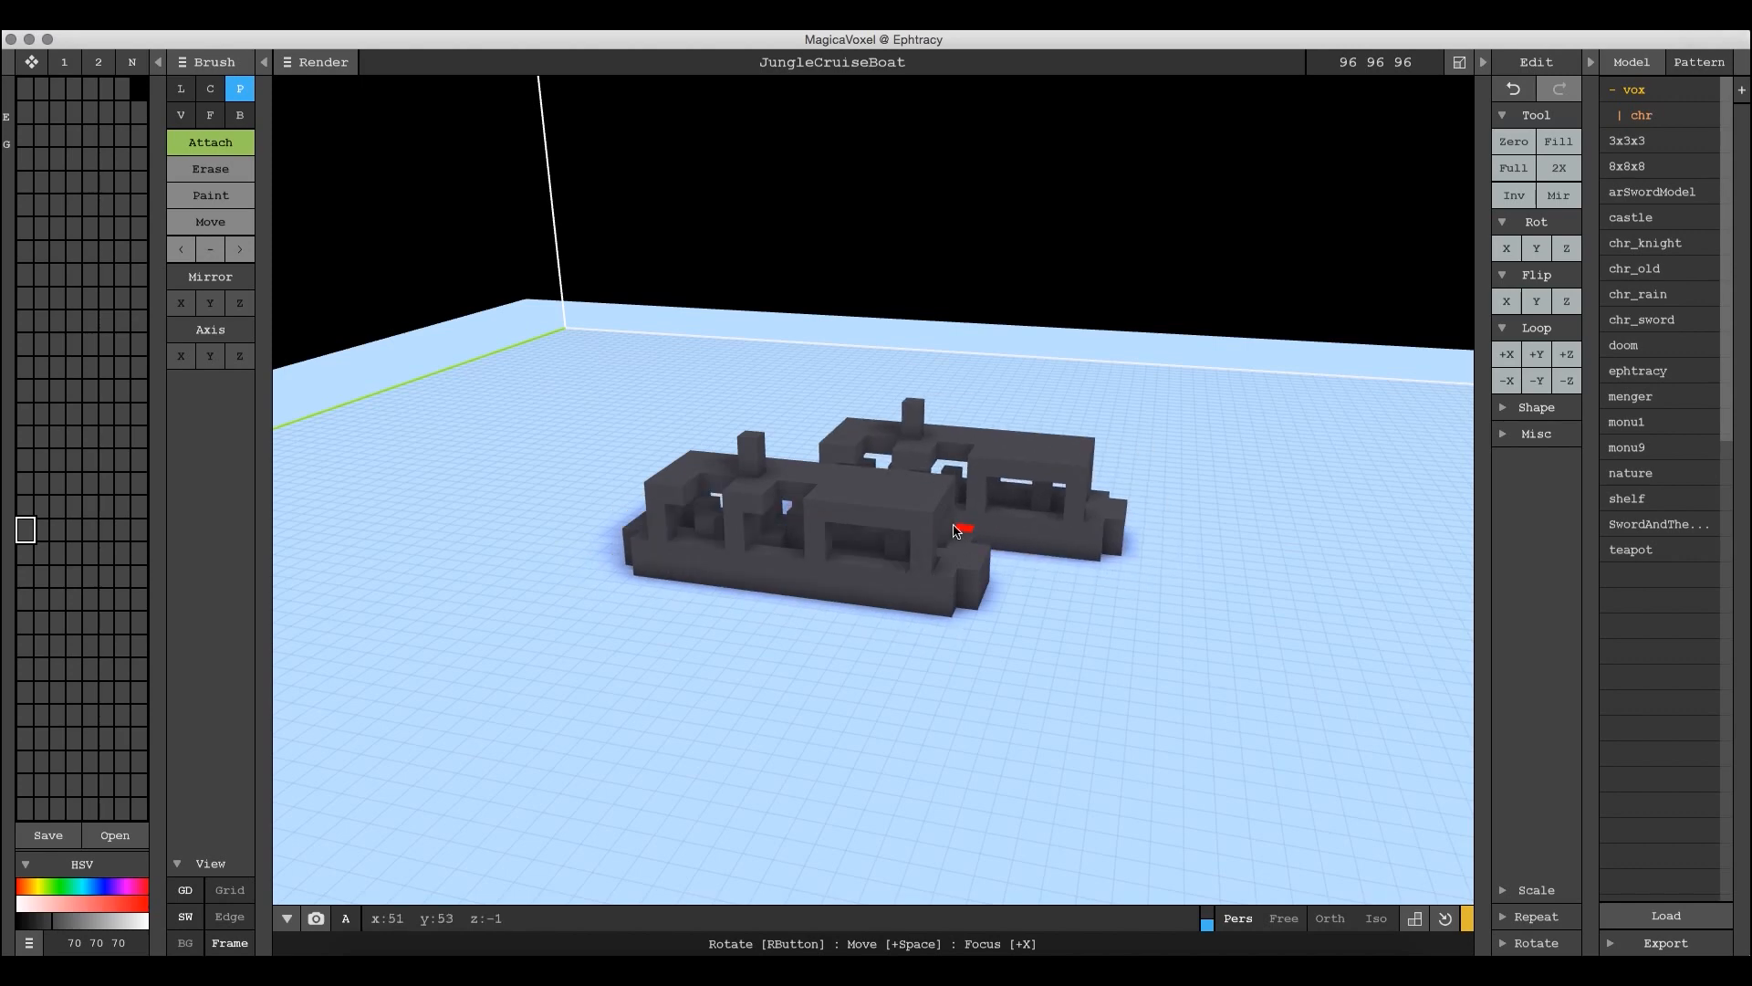
left_click(180, 114)
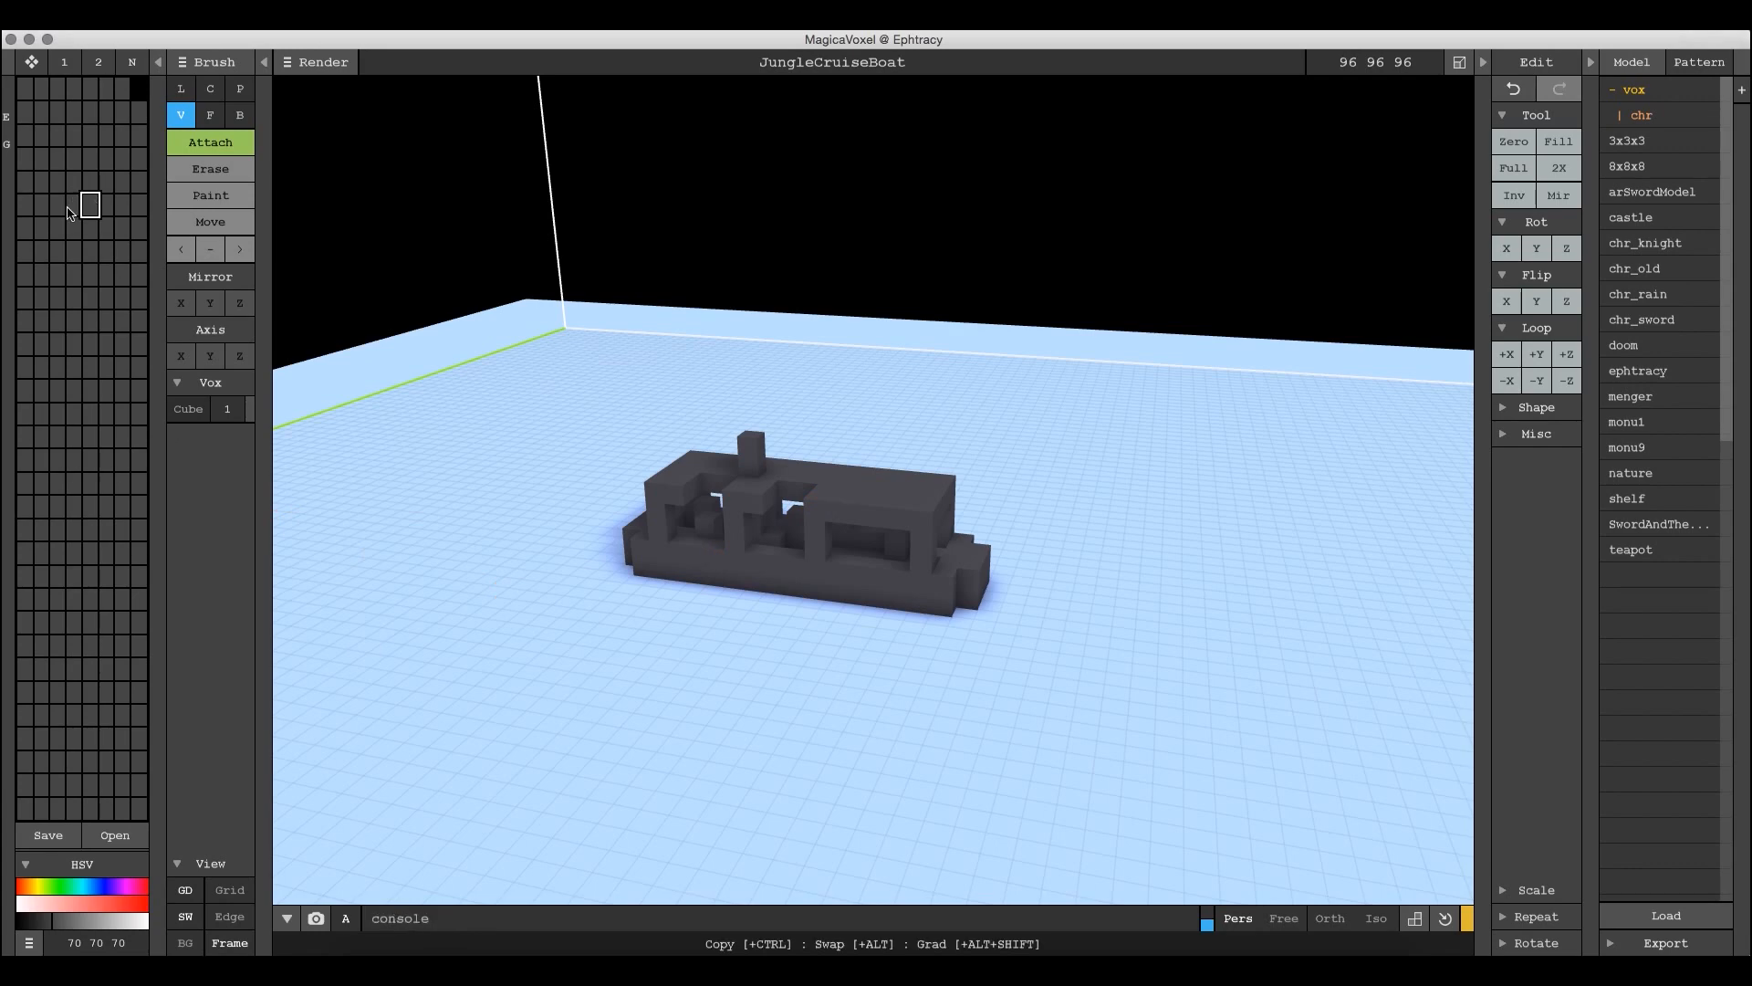
mouse_move(70, 328)
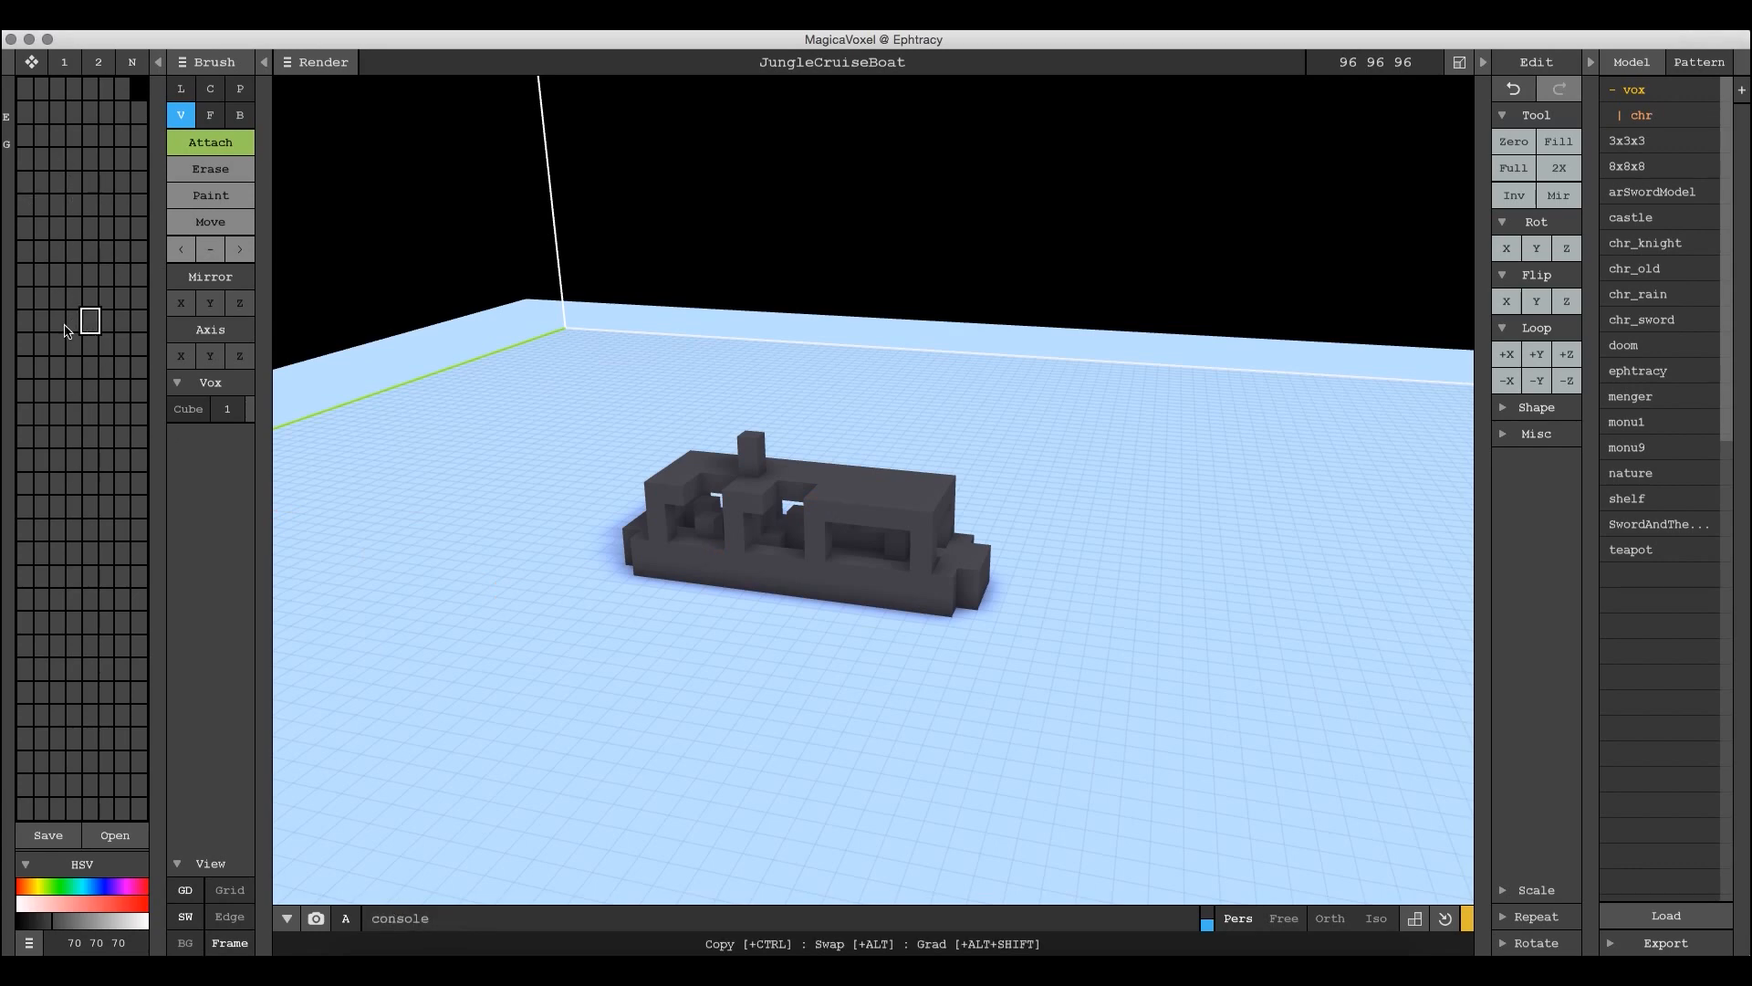
mouse_move(64, 115)
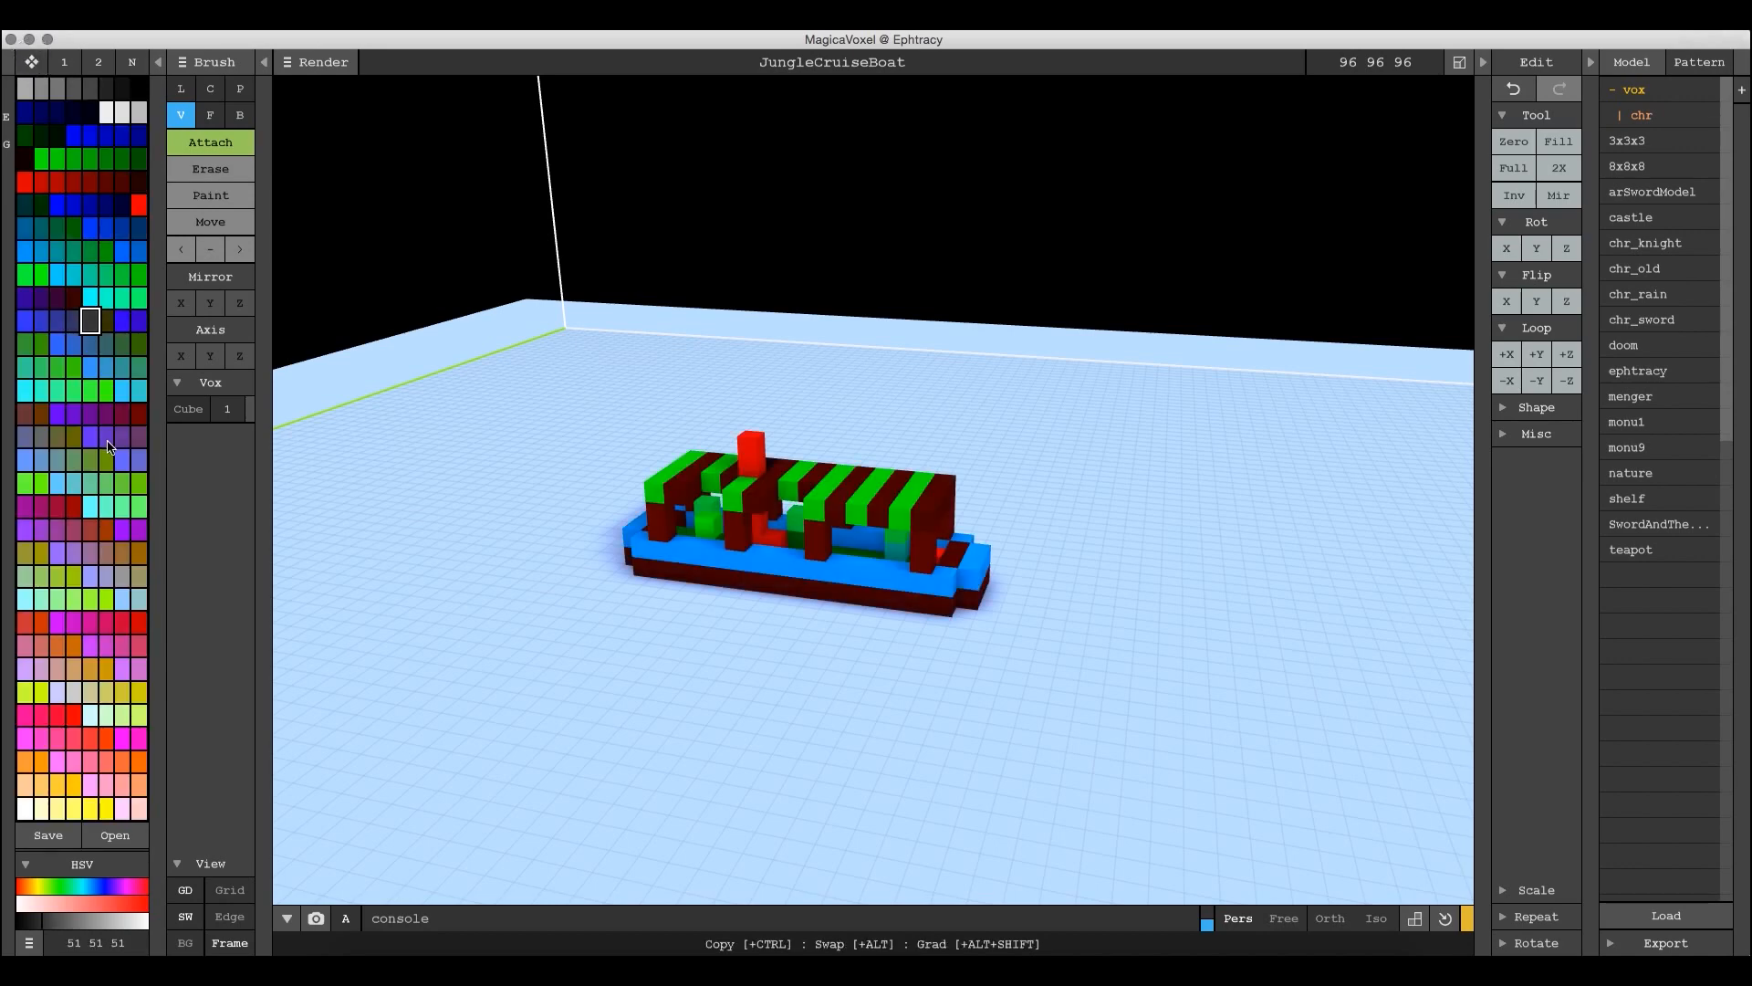
mouse_move(1016, 542)
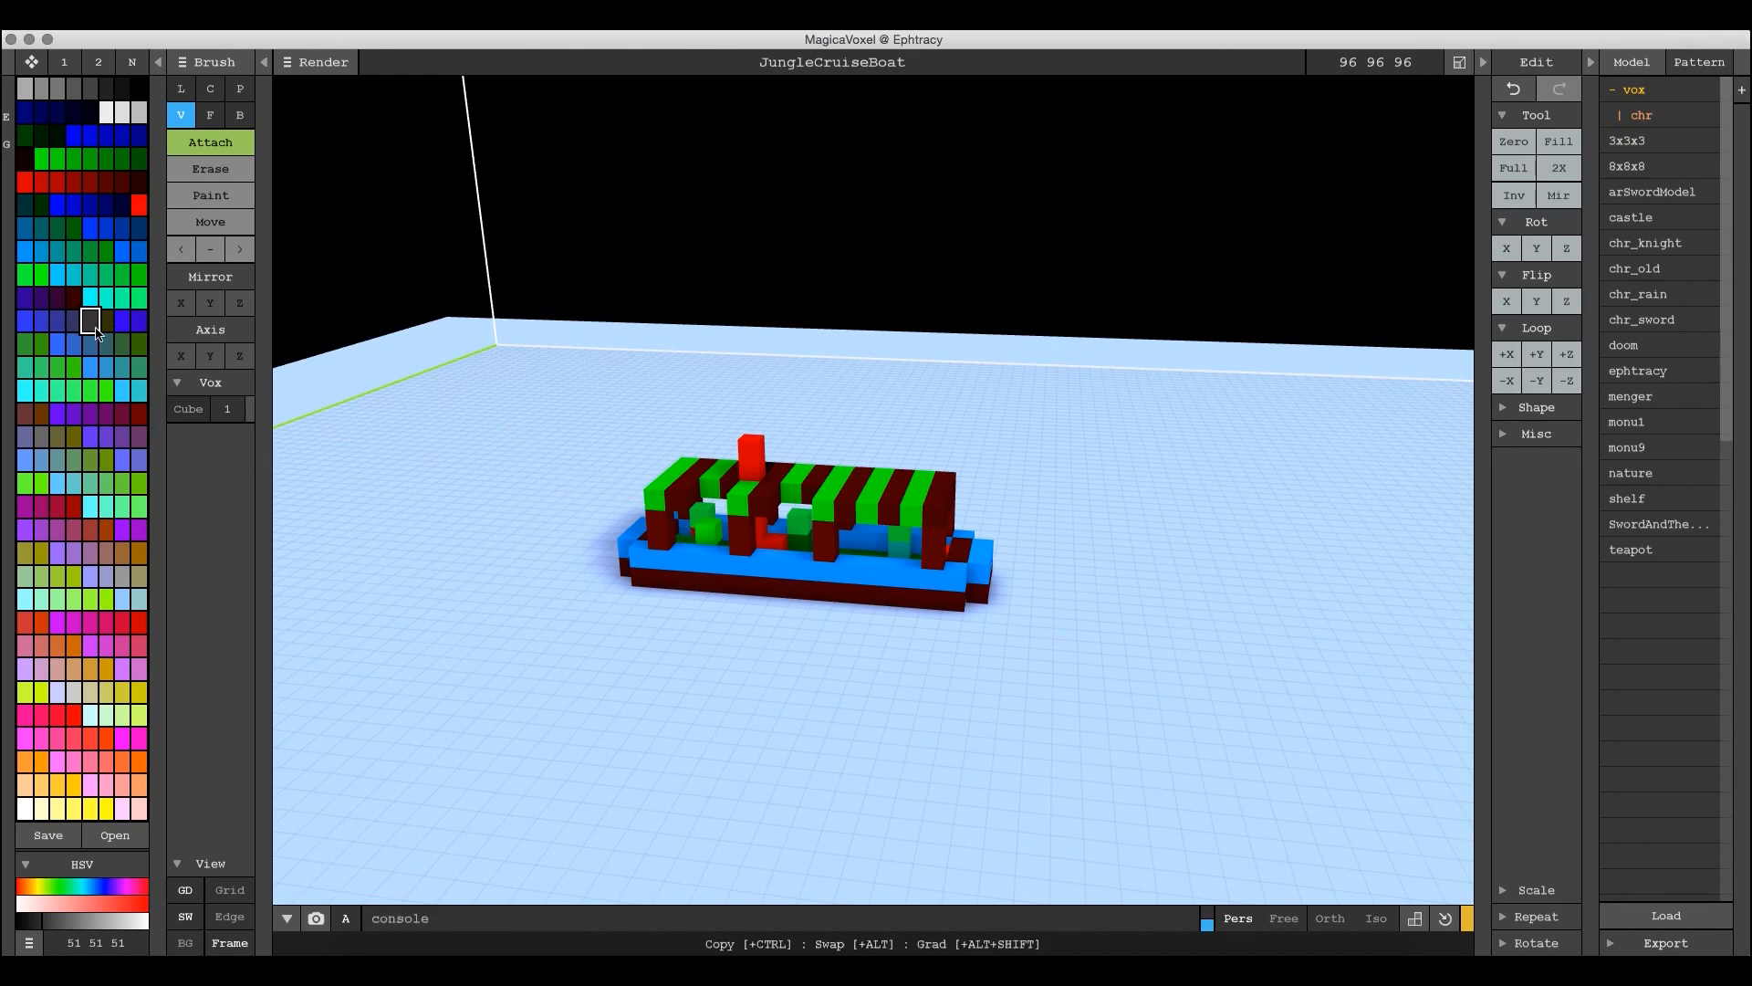
left_click(59, 62)
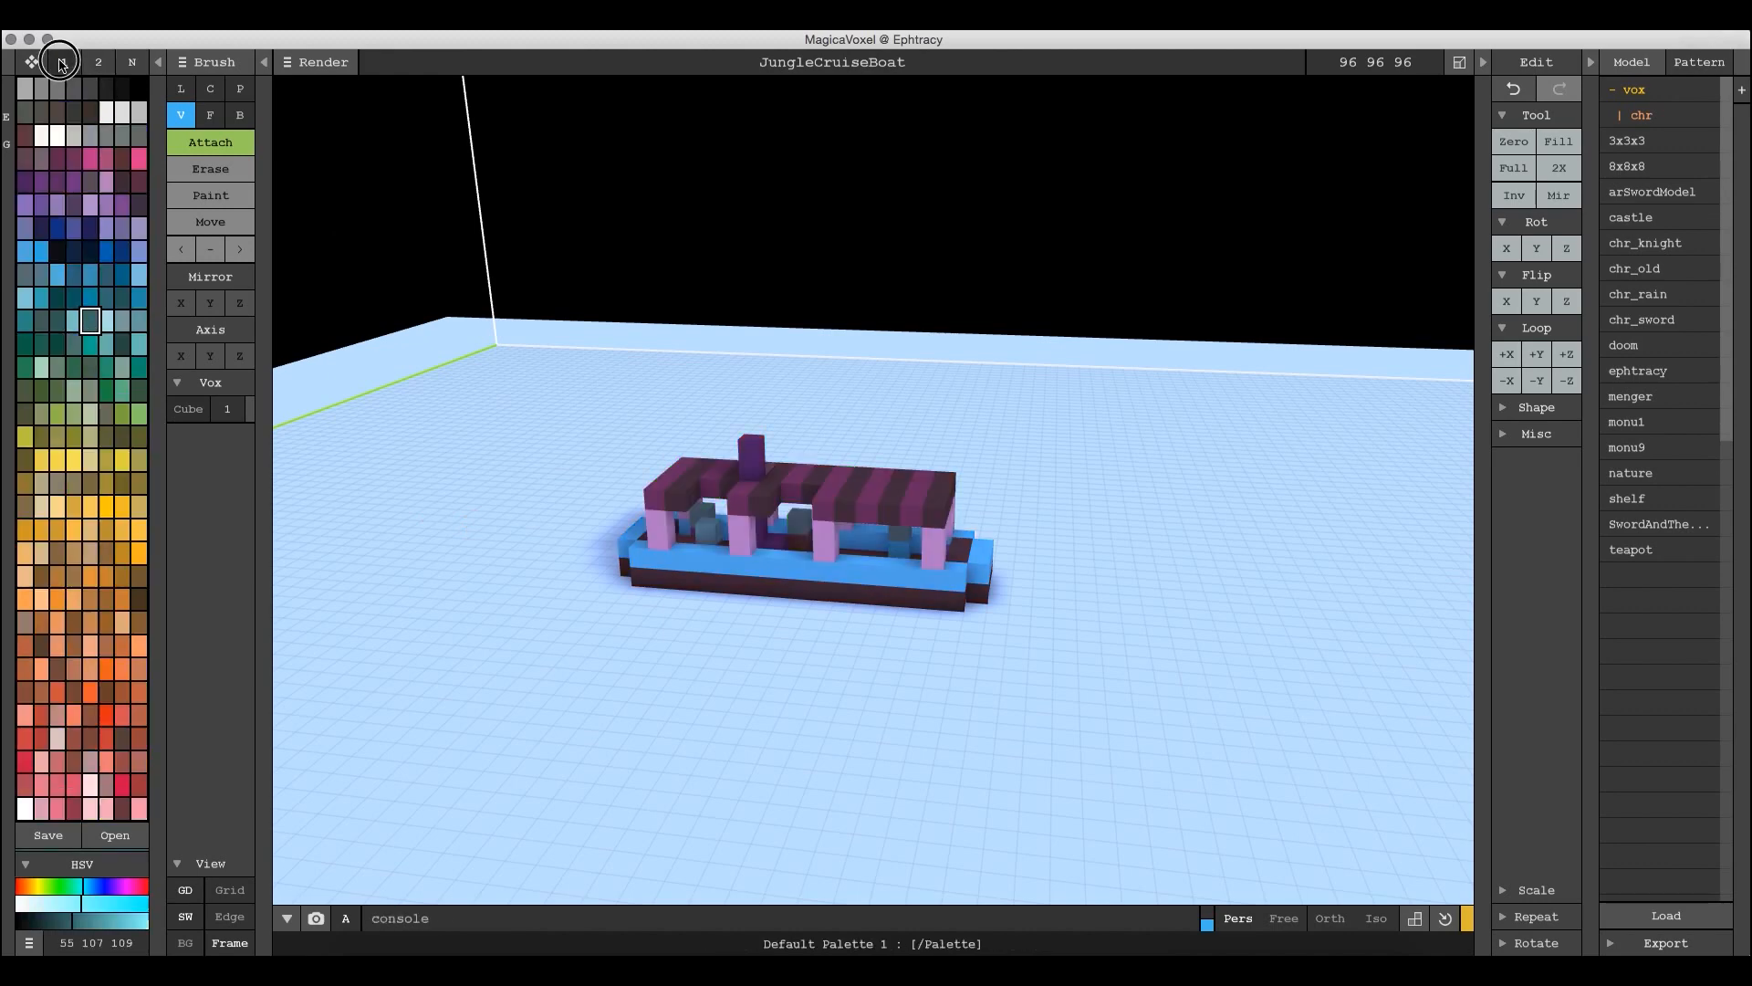
left_click(99, 62)
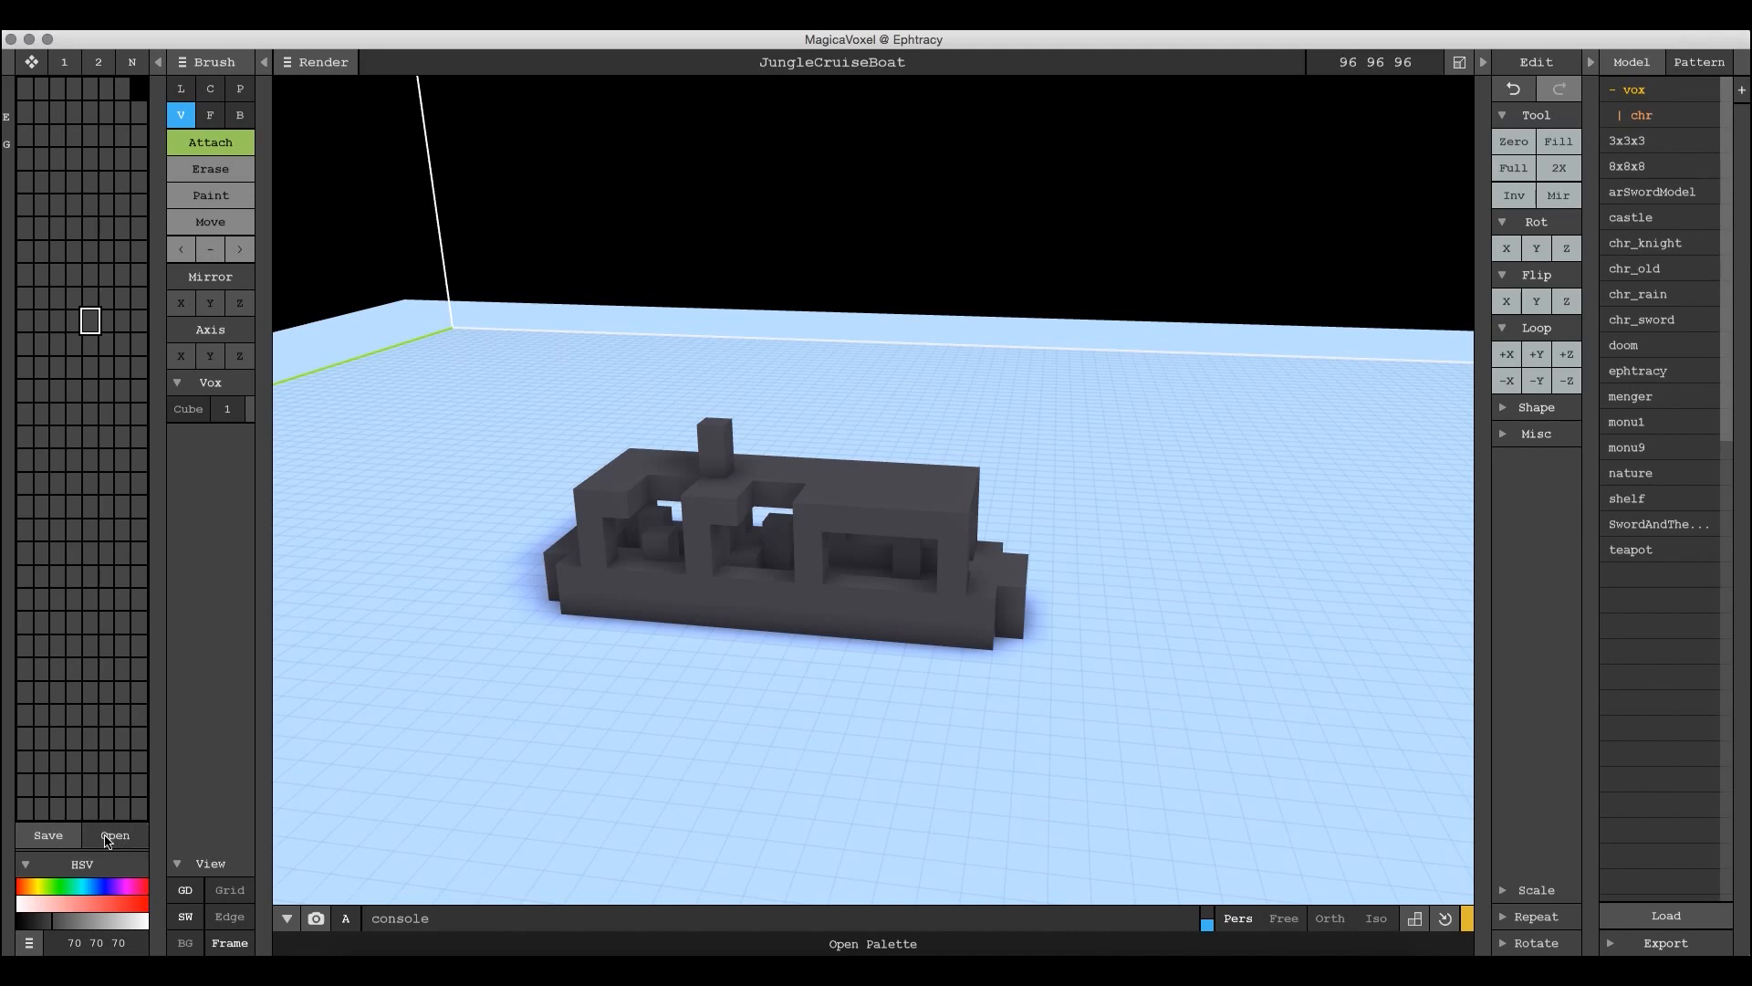
- Bring up the Open dialog from the Pattern panel to load another .vox model
left_click(113, 834)
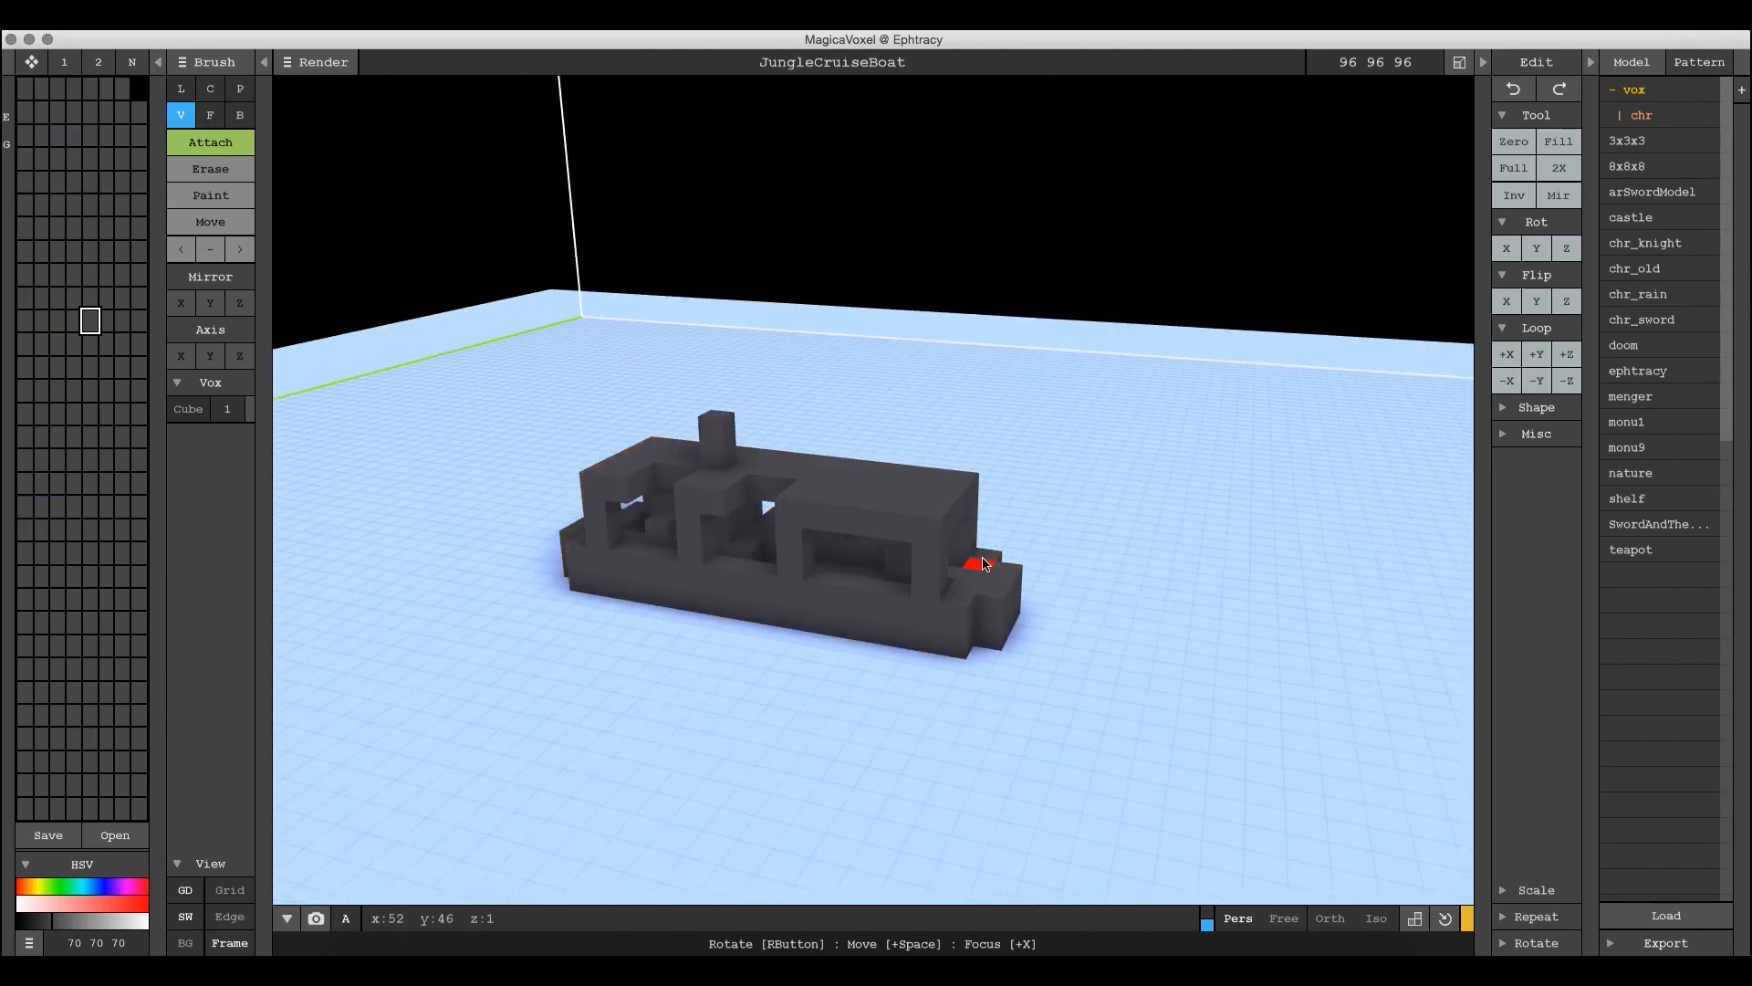
left_click(1513, 141)
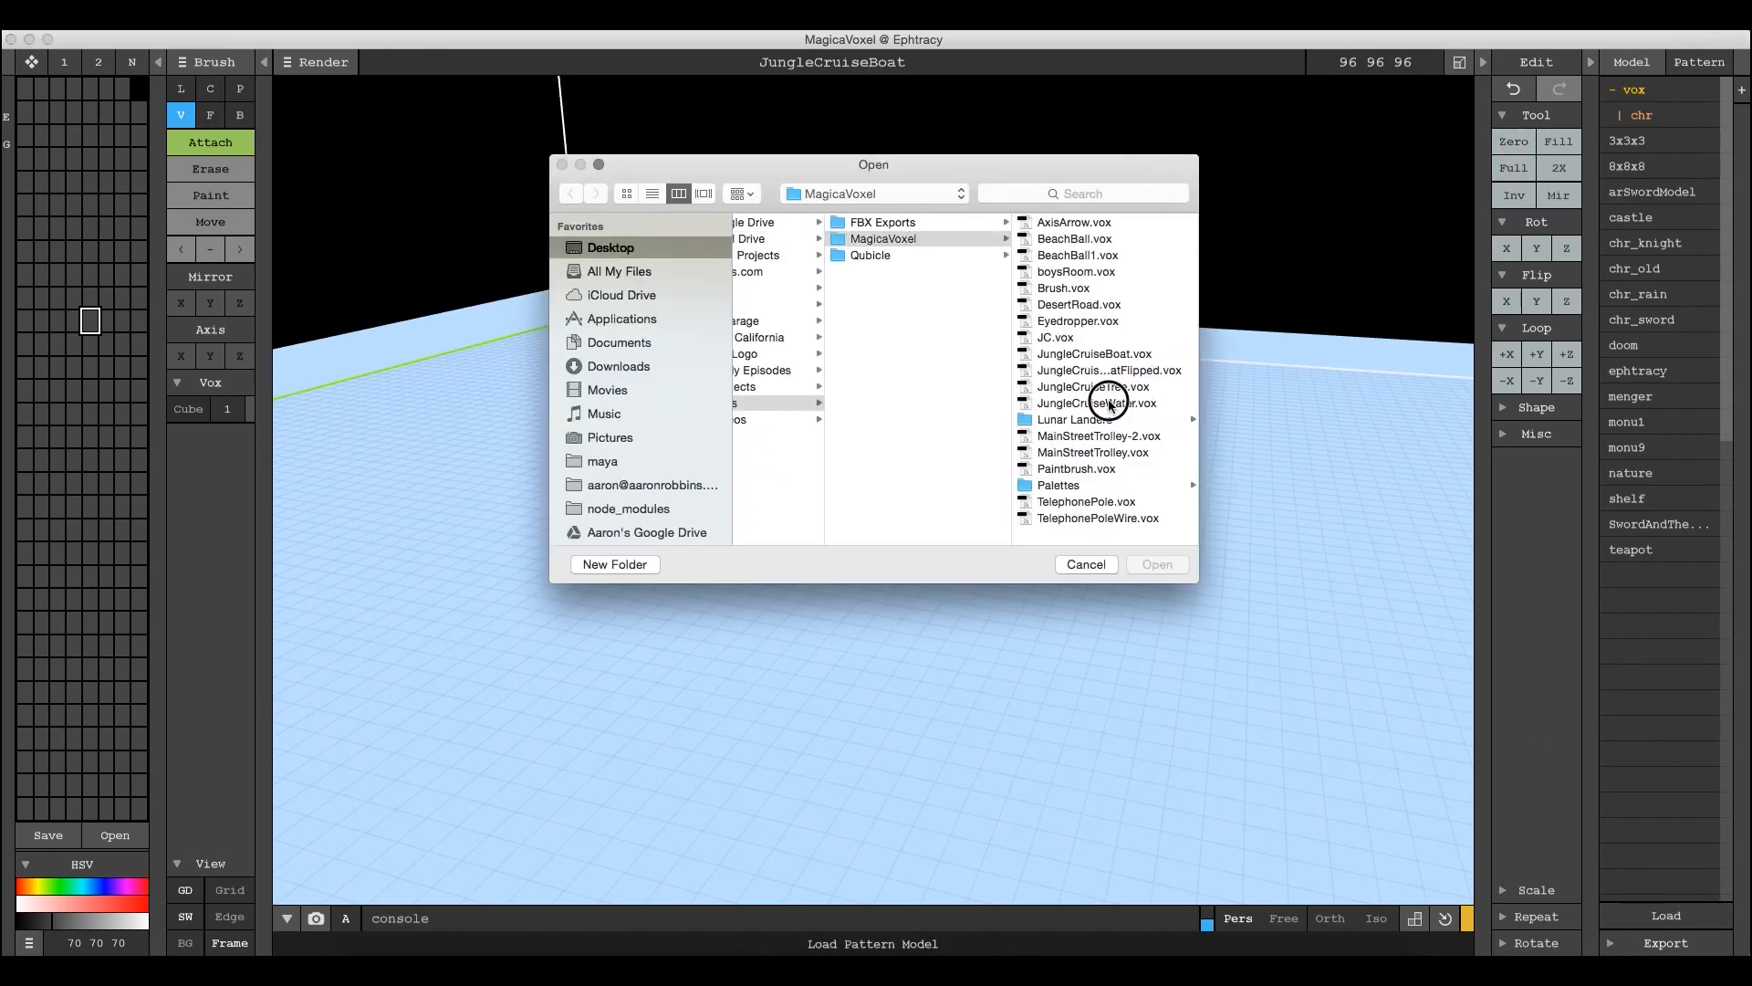
- Load the JungleCruiseWater model and pick its grey as the active palette colour
left_click(1083, 564)
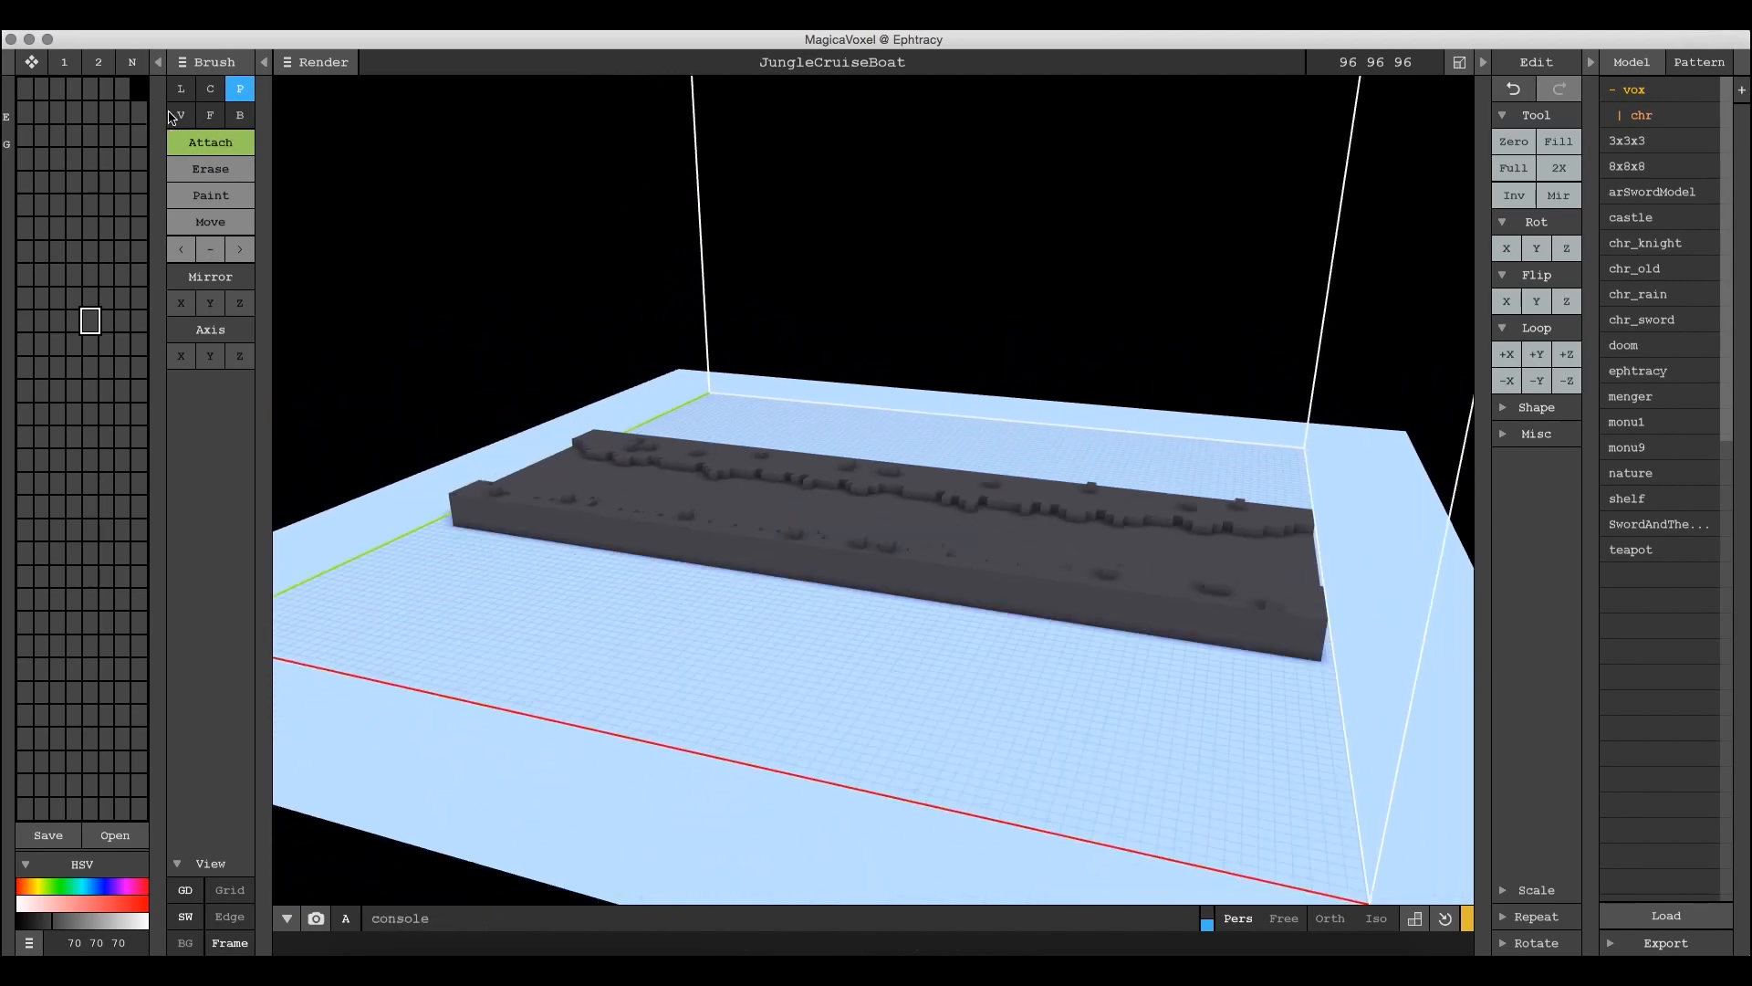
left_click(181, 115)
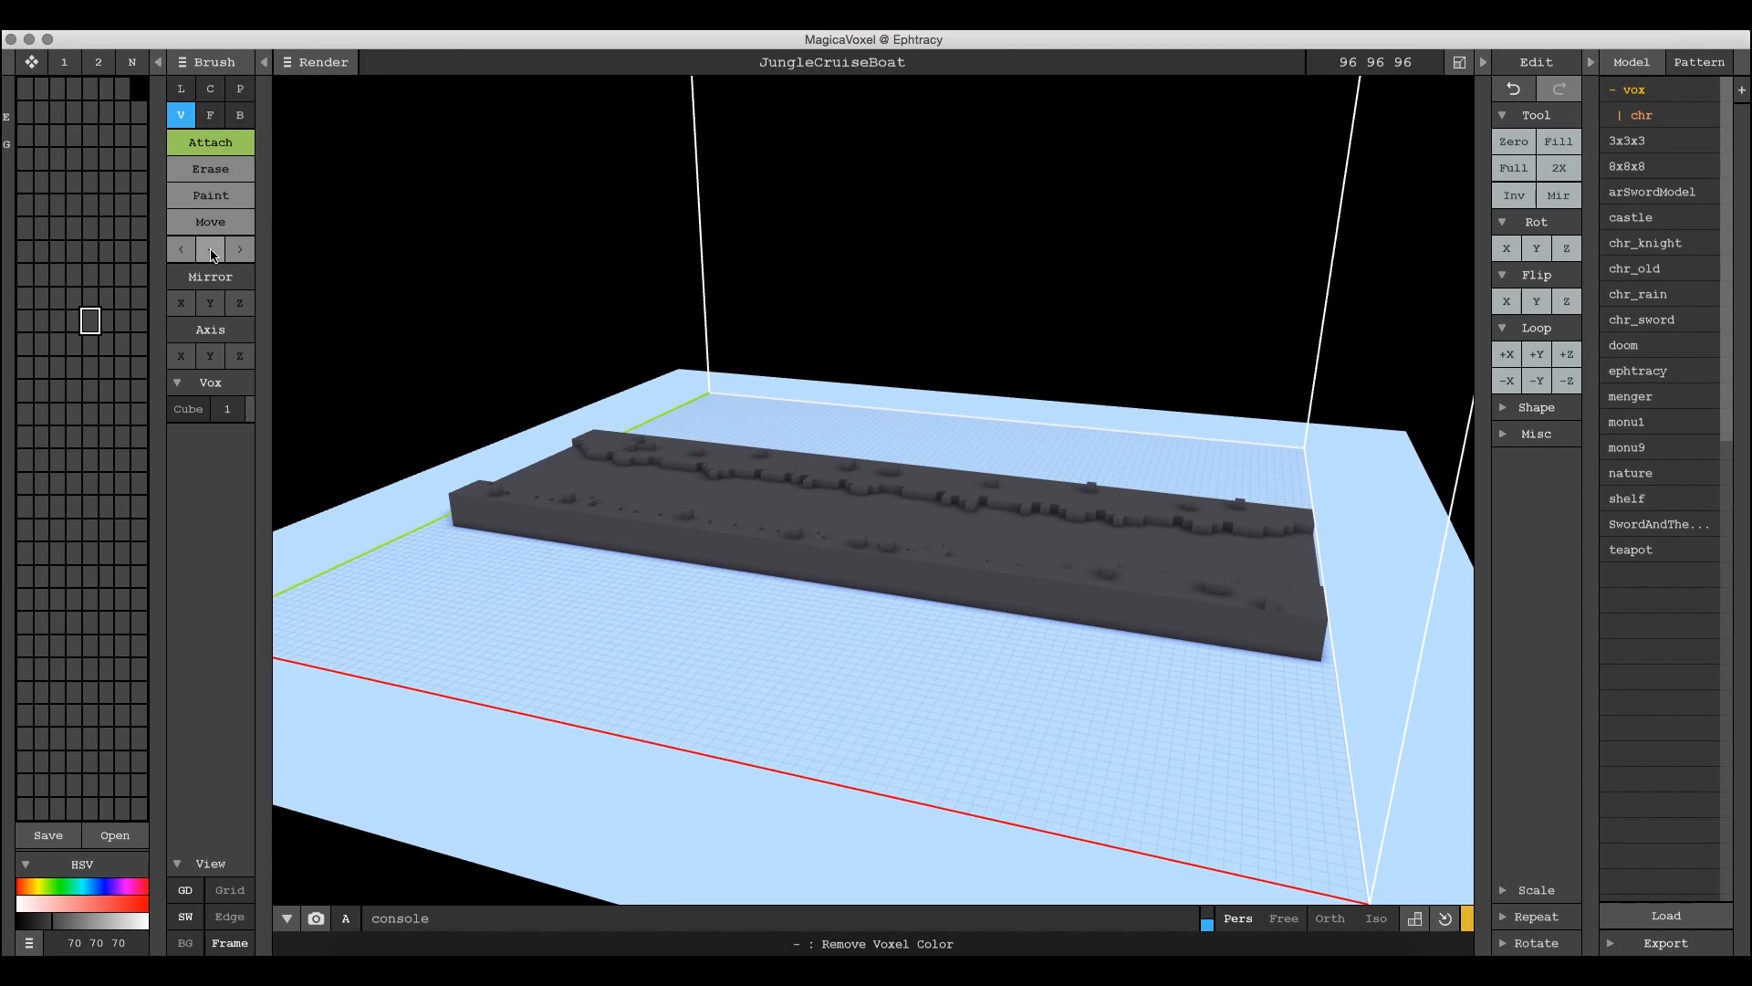
mouse_move(905, 513)
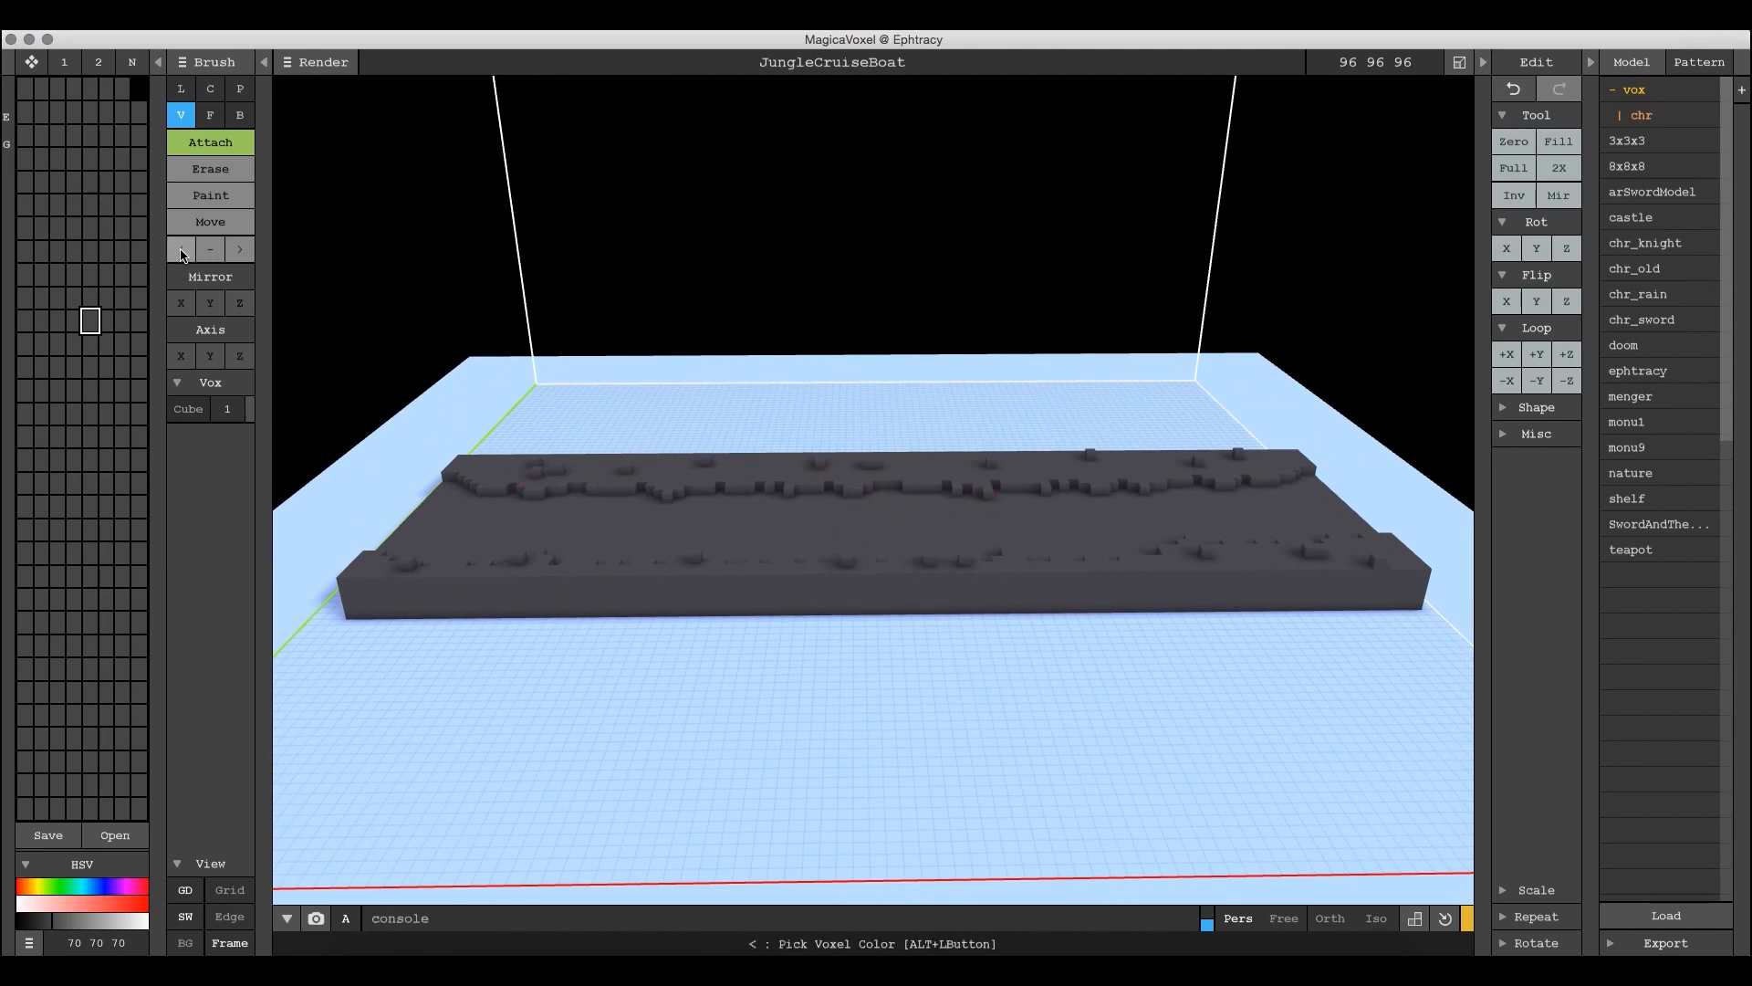
- Recolour the river channel bright blue via the HSV sliders, then sample the banks' grey
left_click(181, 248)
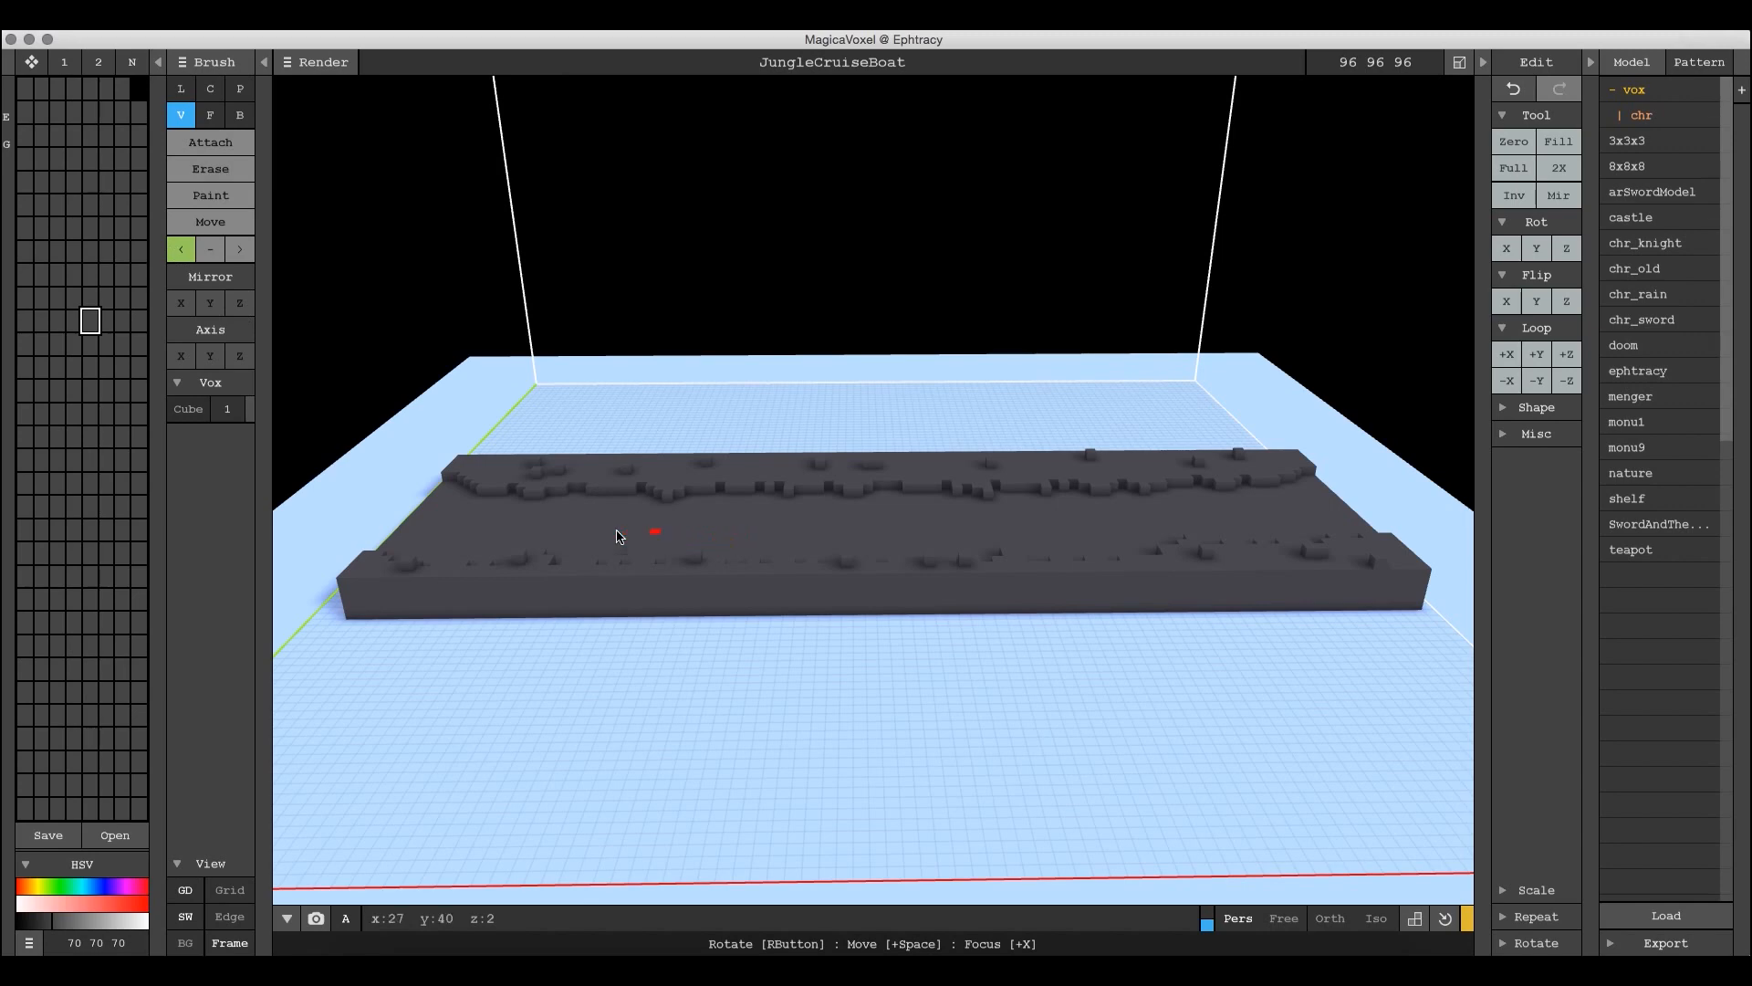
mouse_move(590, 526)
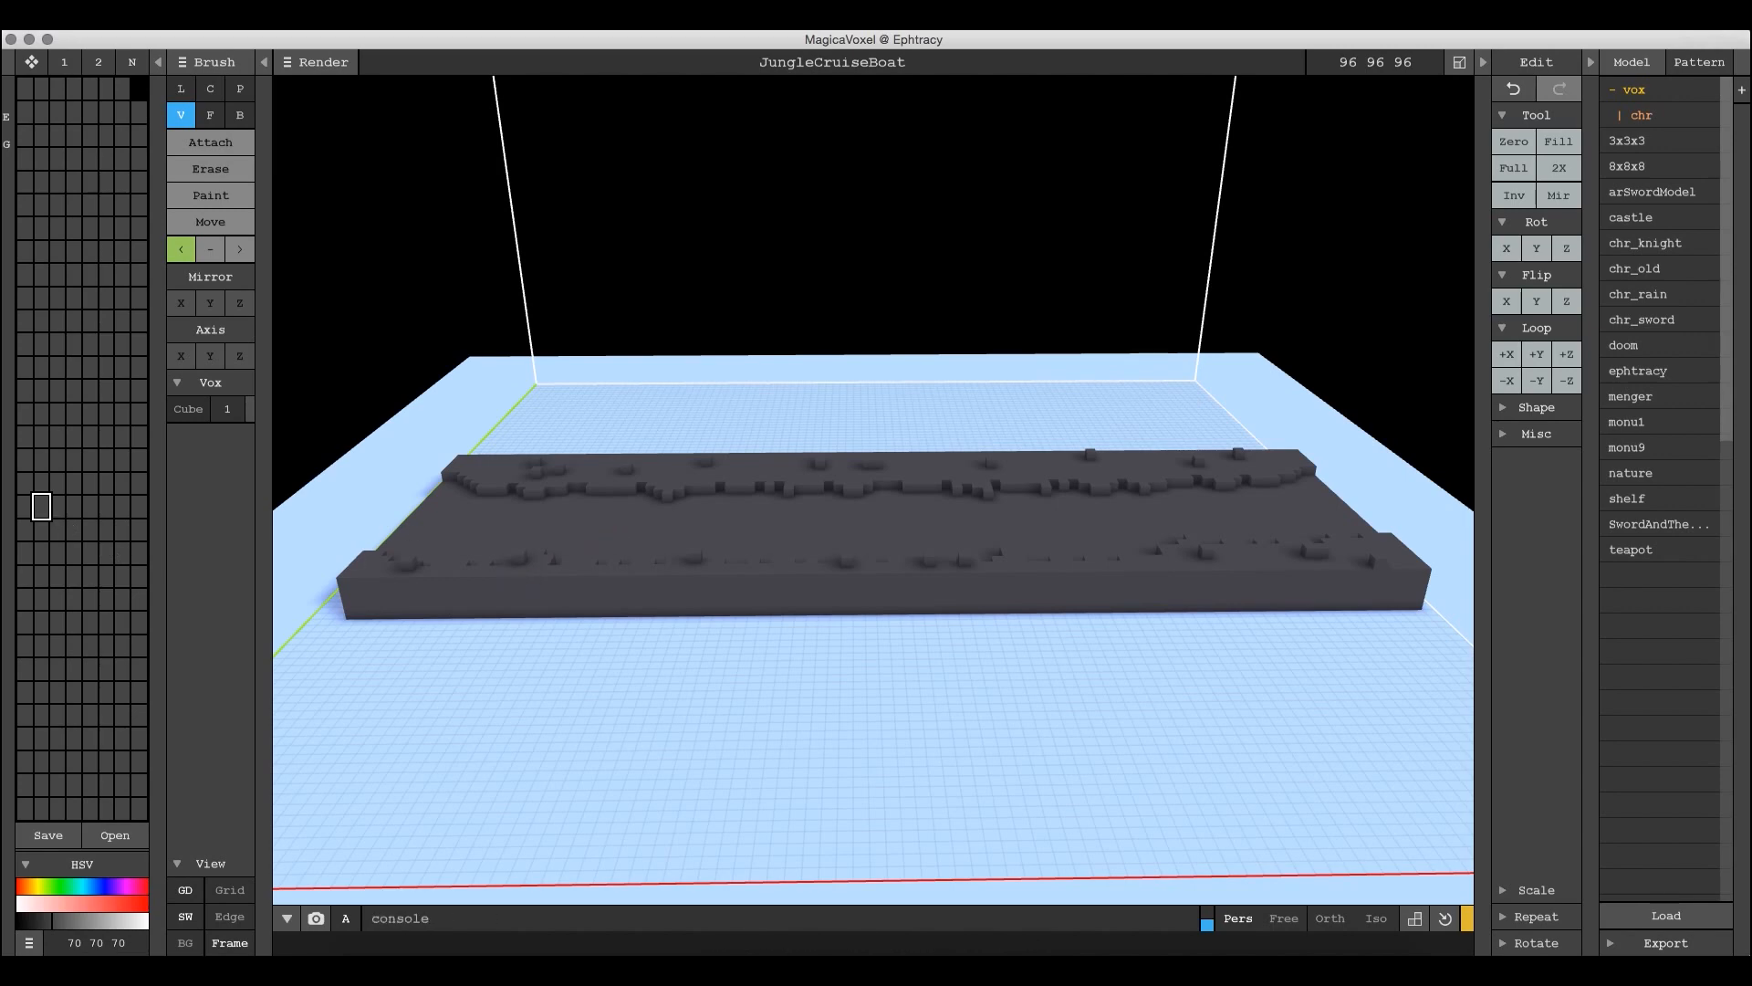
mouse_move(40, 505)
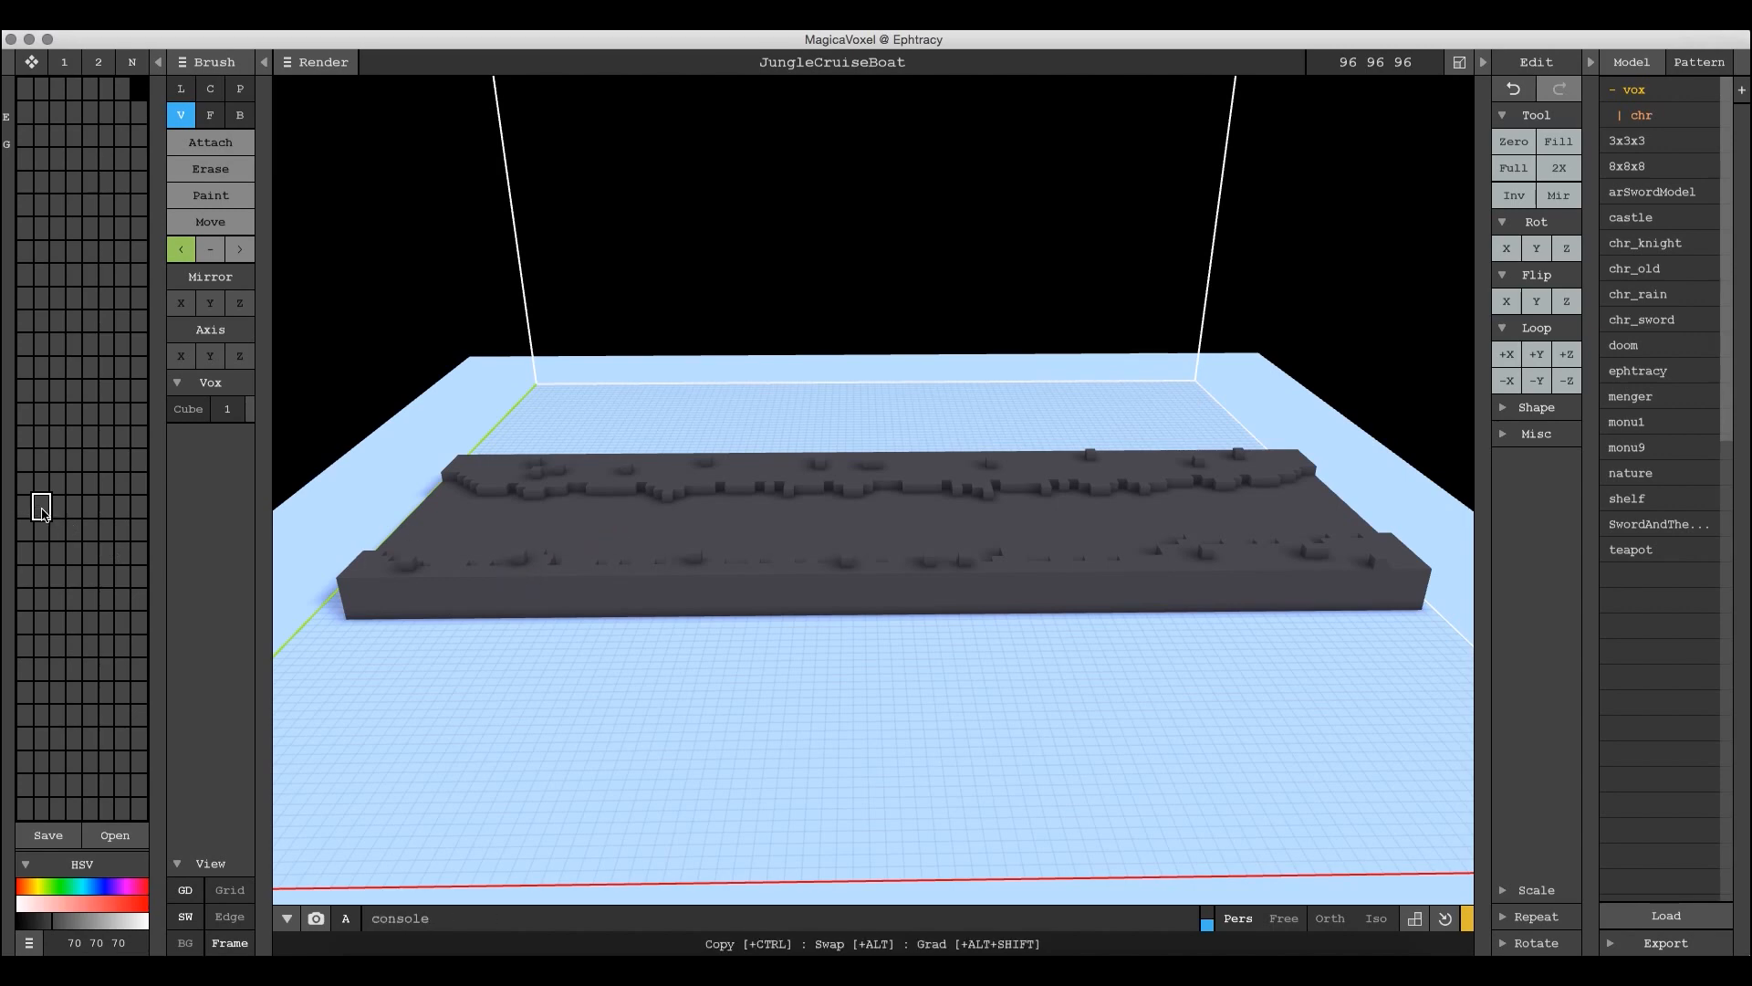
mouse_move(116, 900)
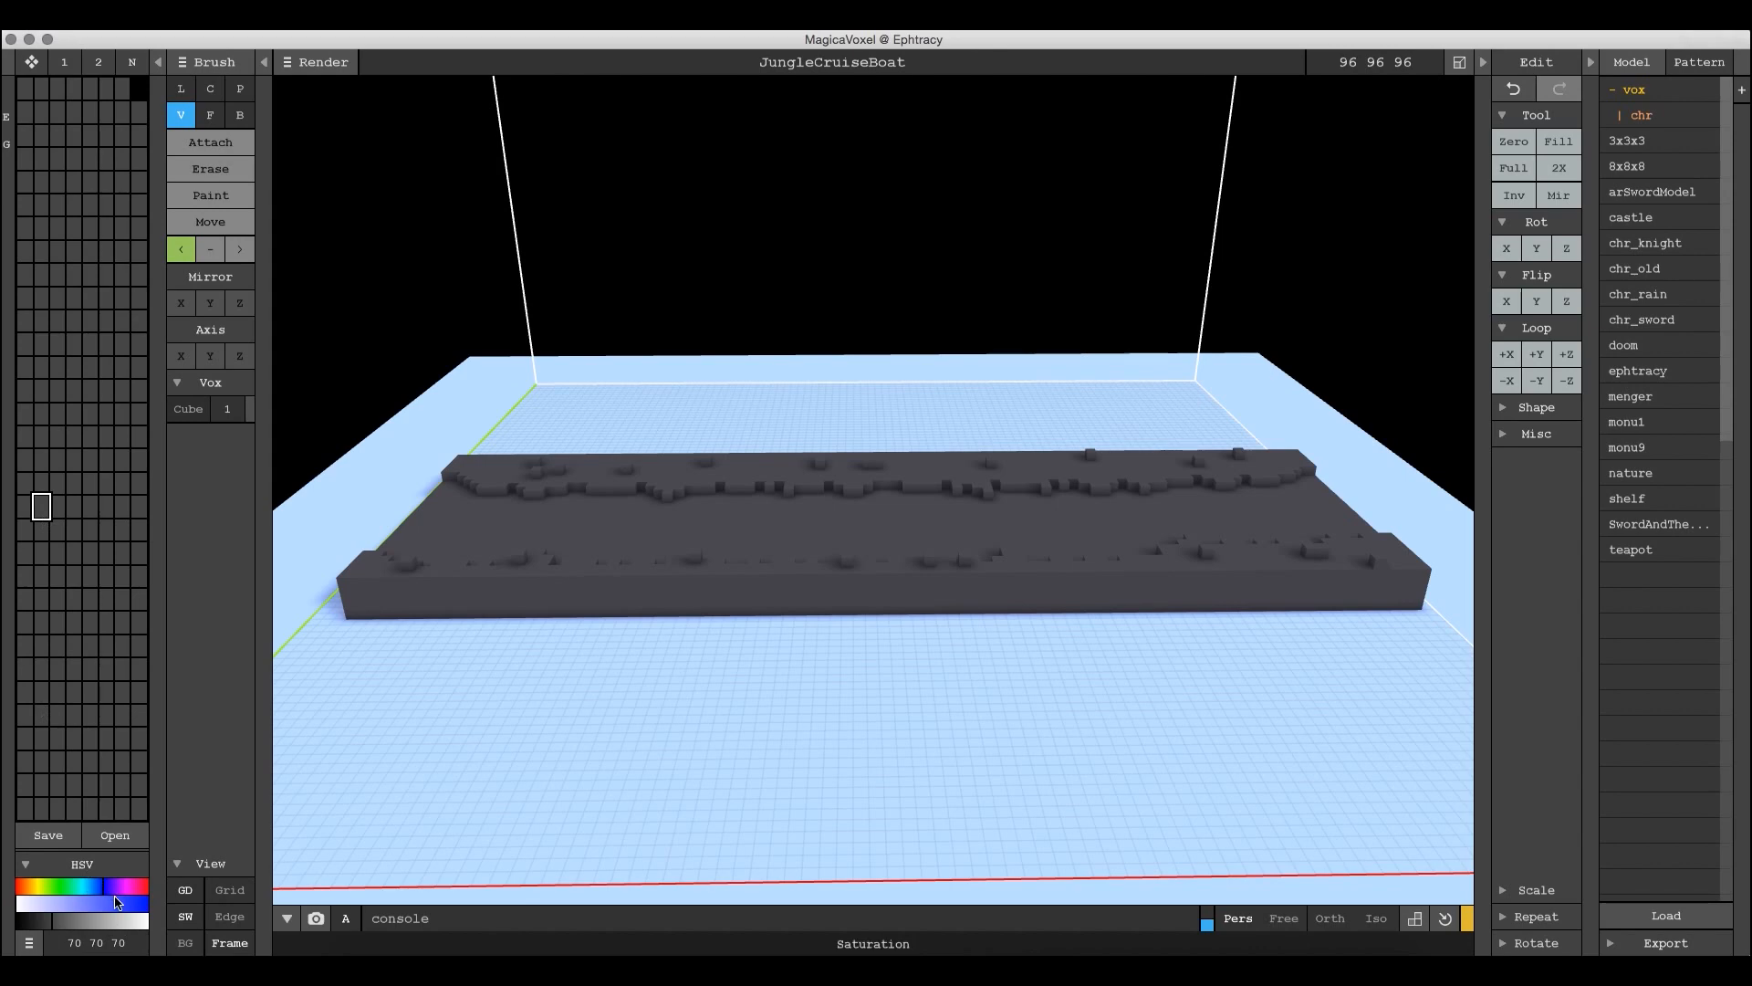
left_click(142, 907)
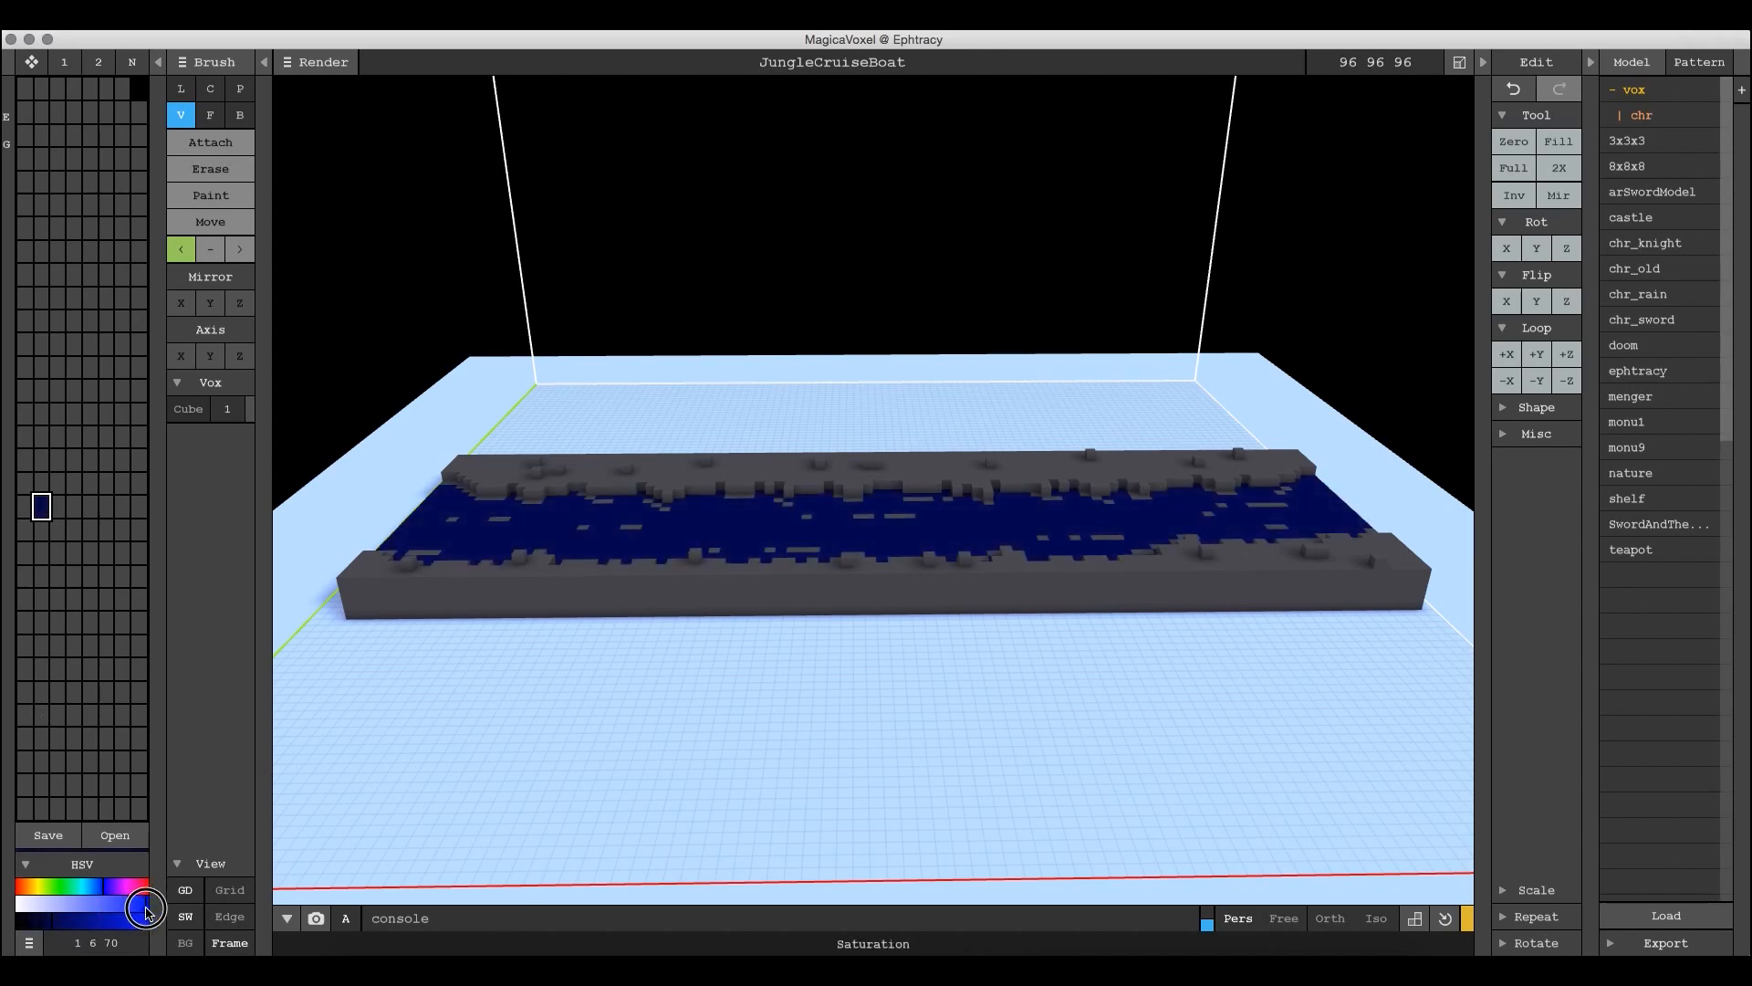
left_click(146, 911)
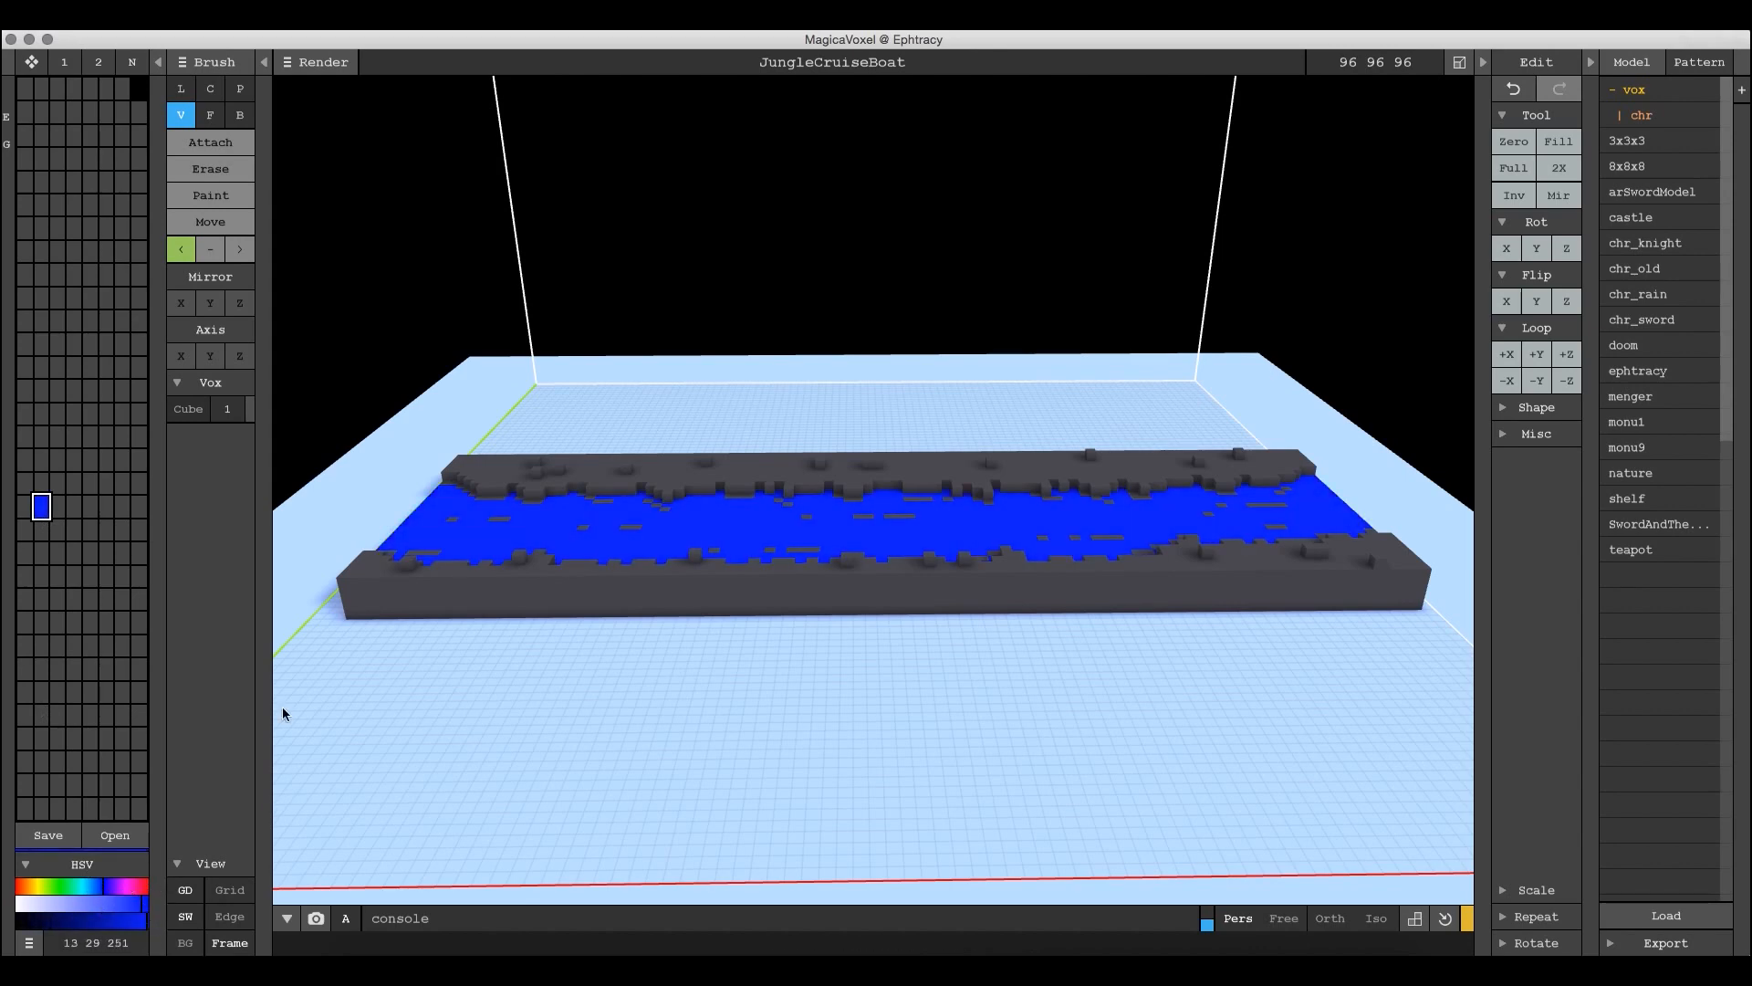
mouse_move(180, 249)
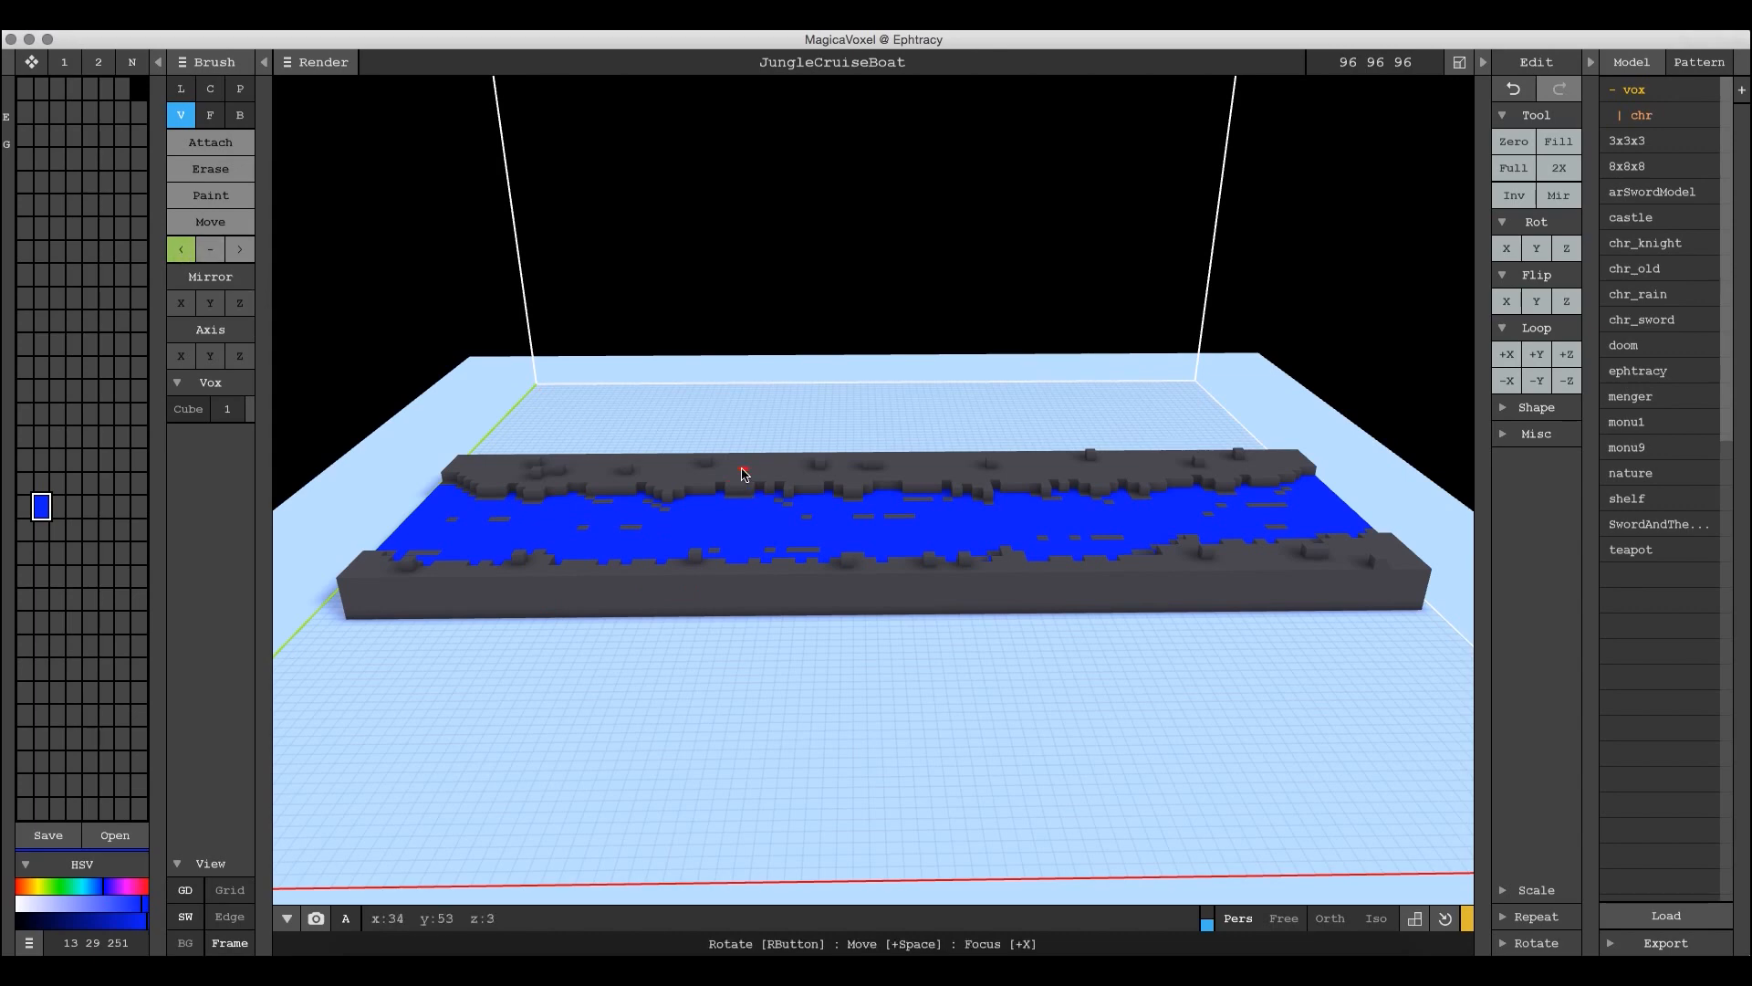
left_click(38, 506)
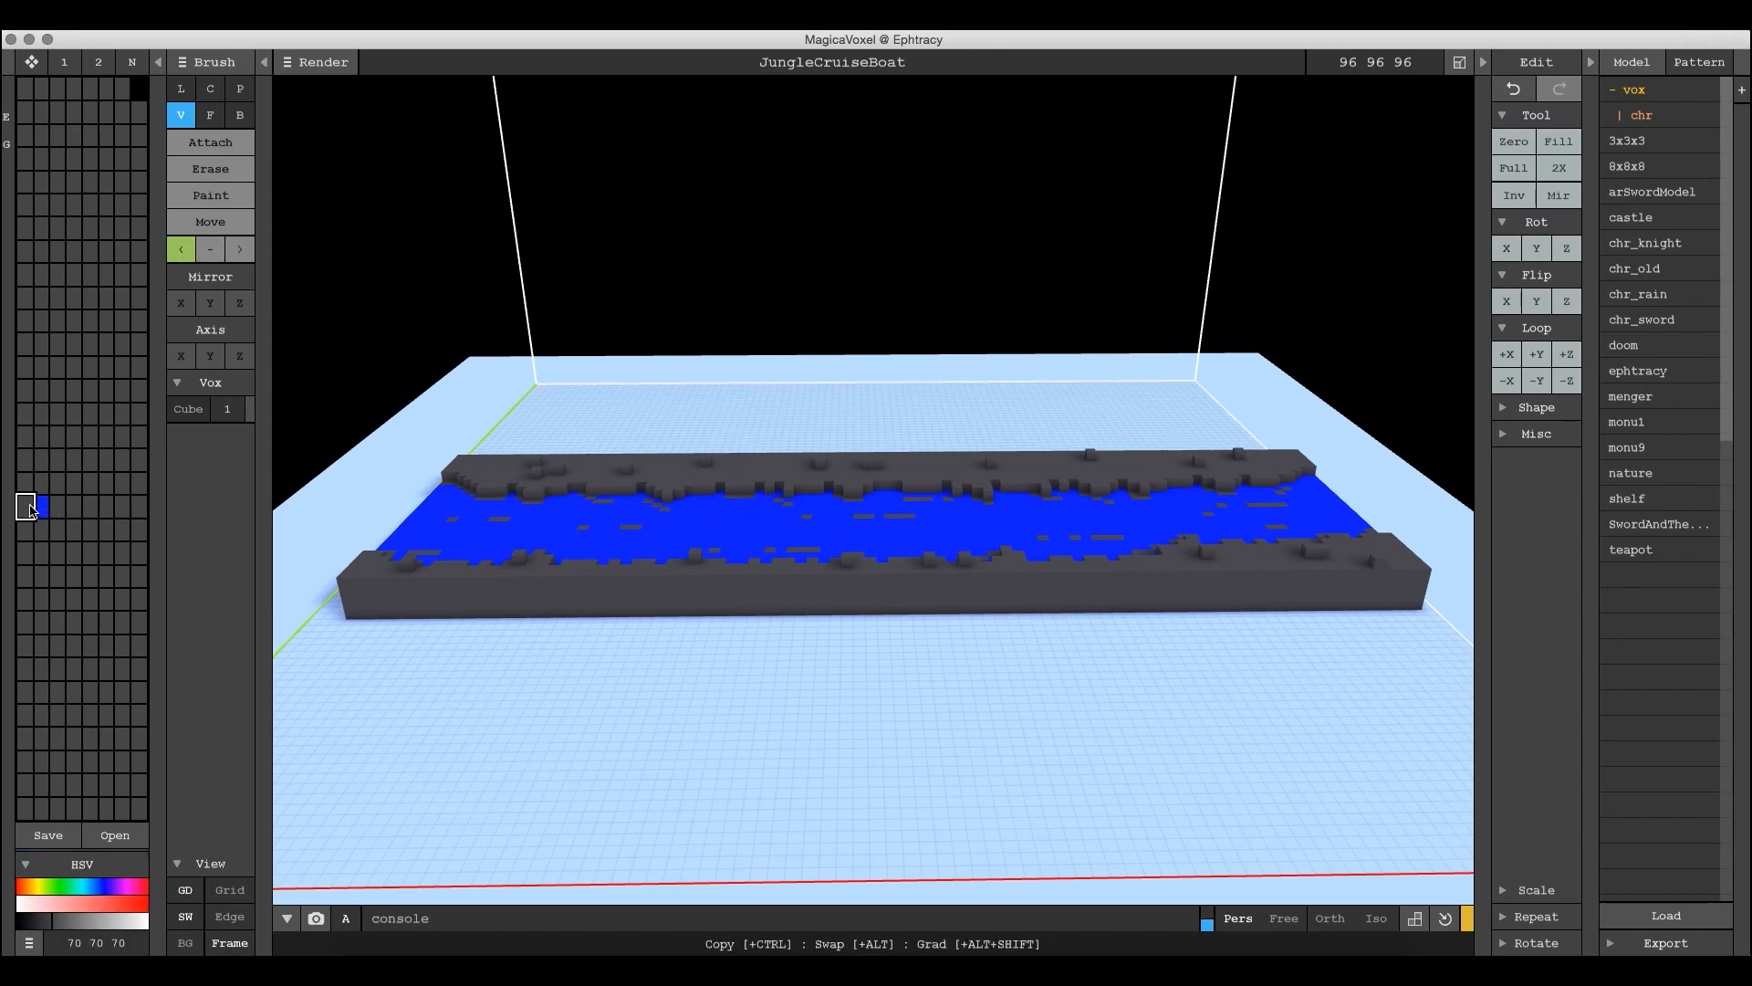
- Select the banks' swatch to recolour the grey riverbanks dark green
left_click(104, 907)
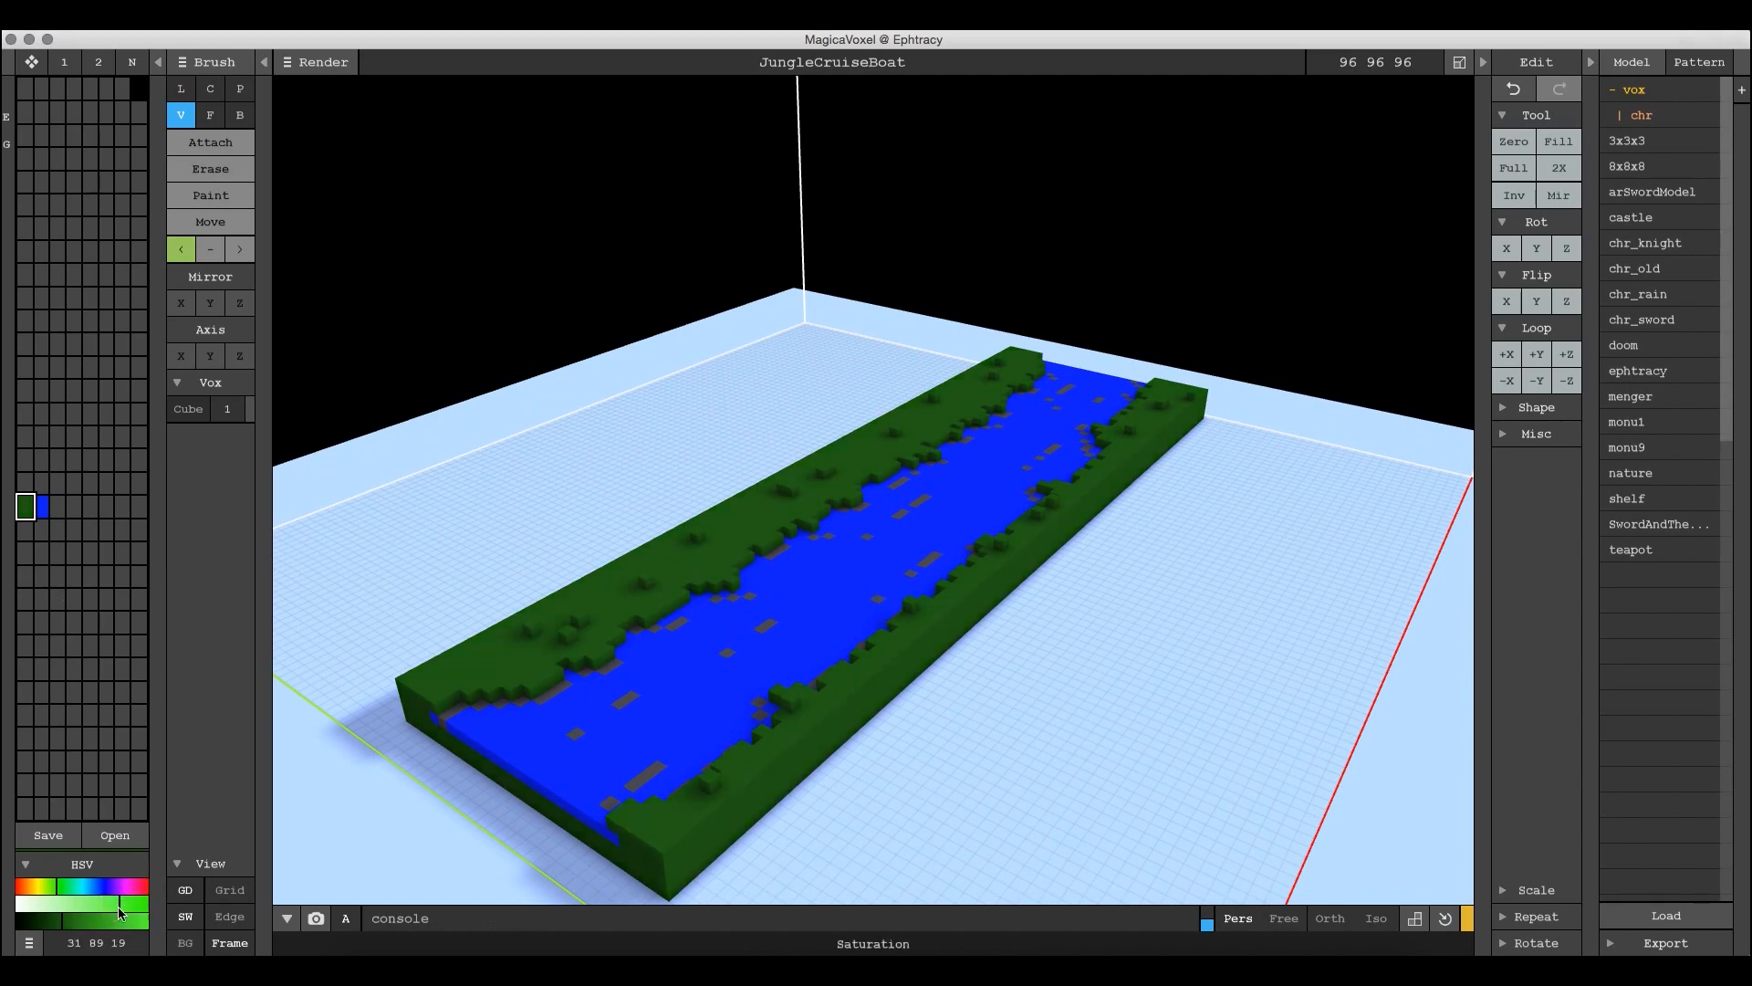
mouse_move(419, 533)
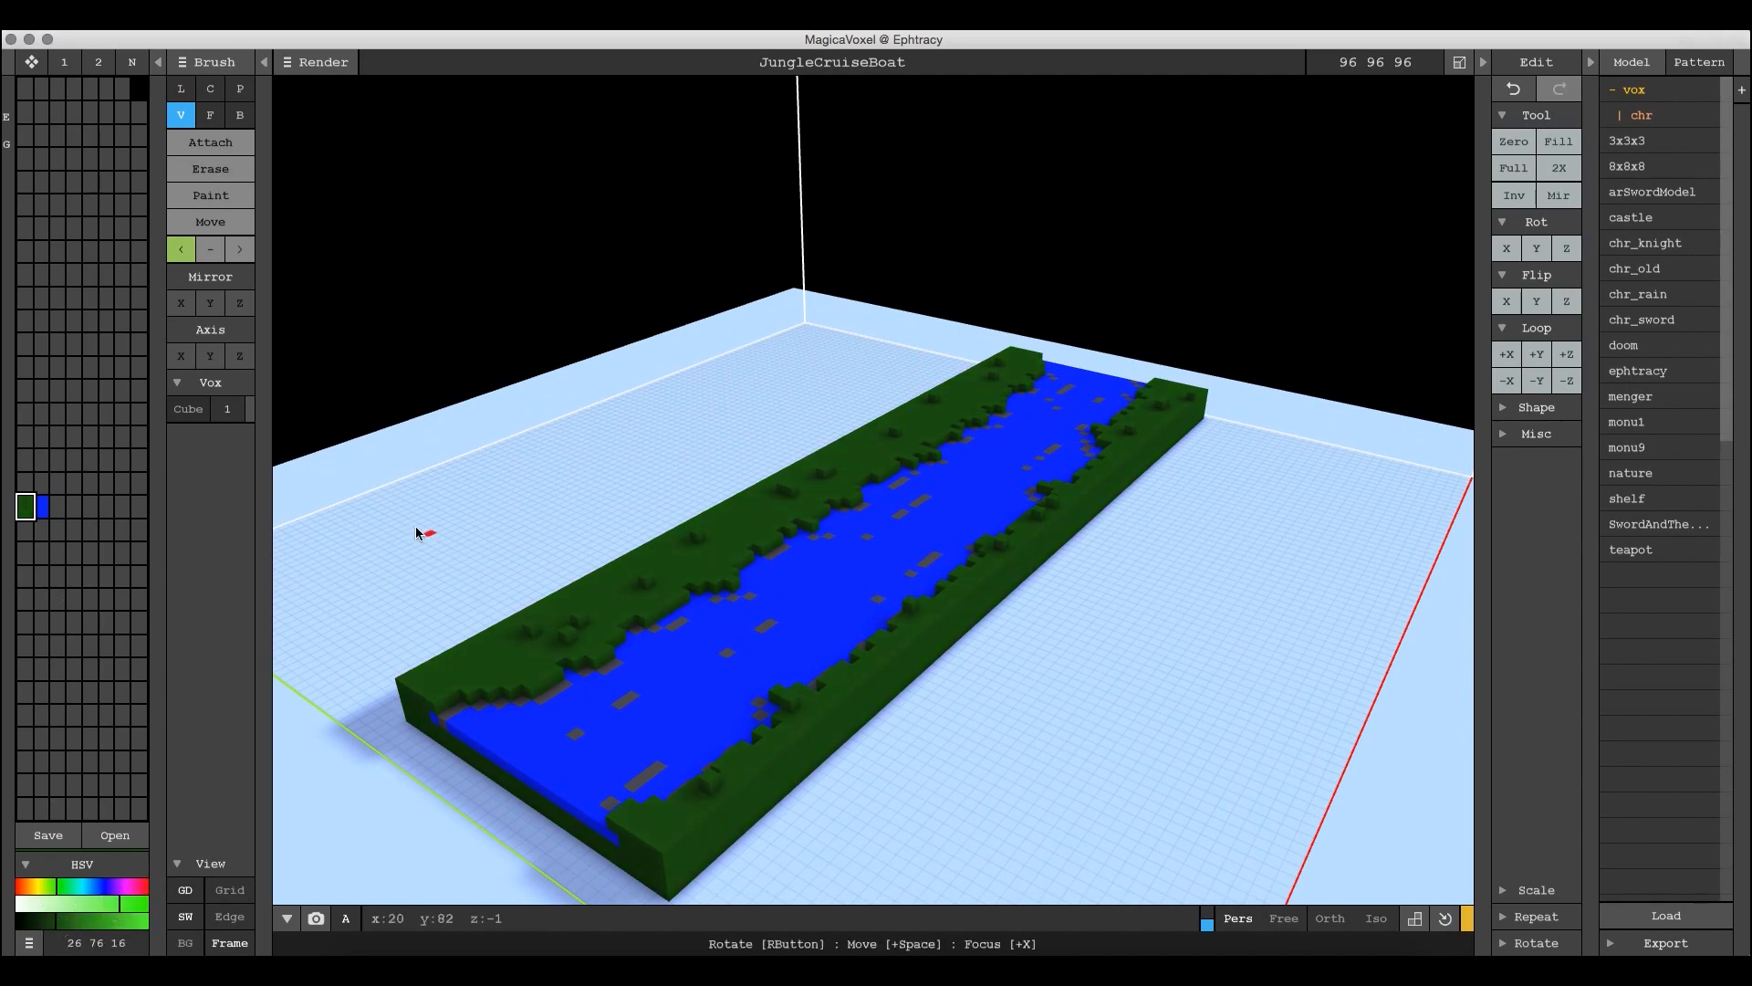
mouse_move(589, 701)
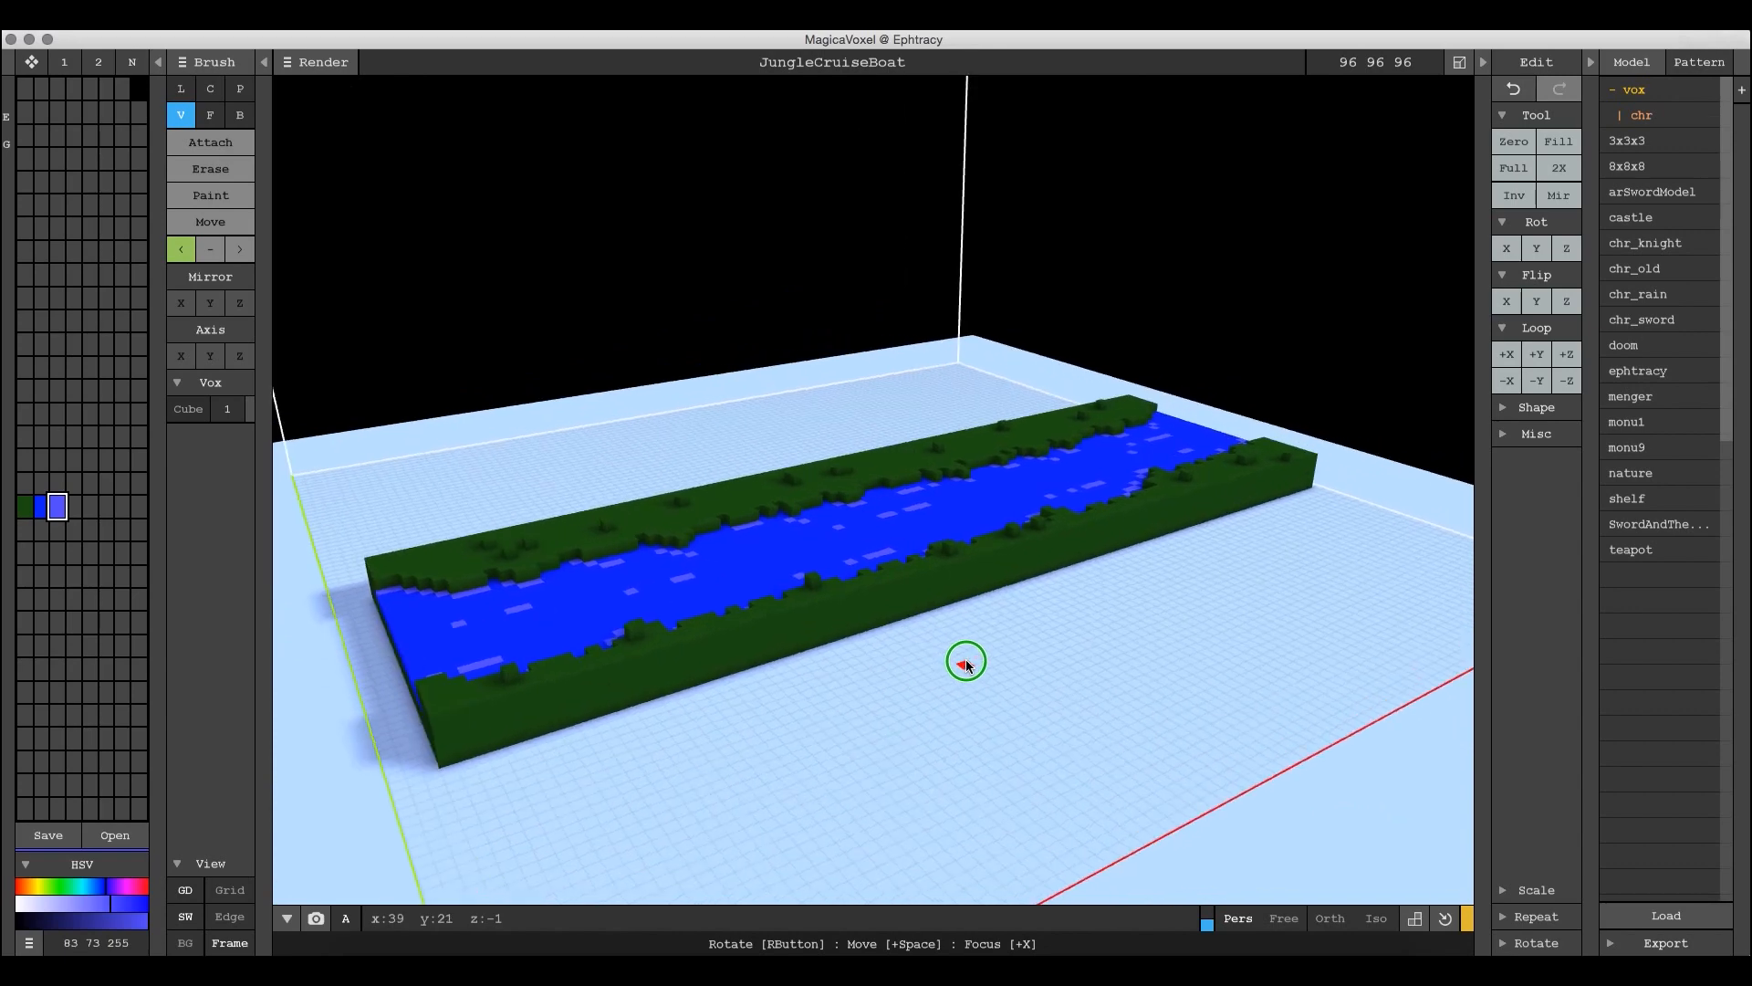
mouse_move(901, 605)
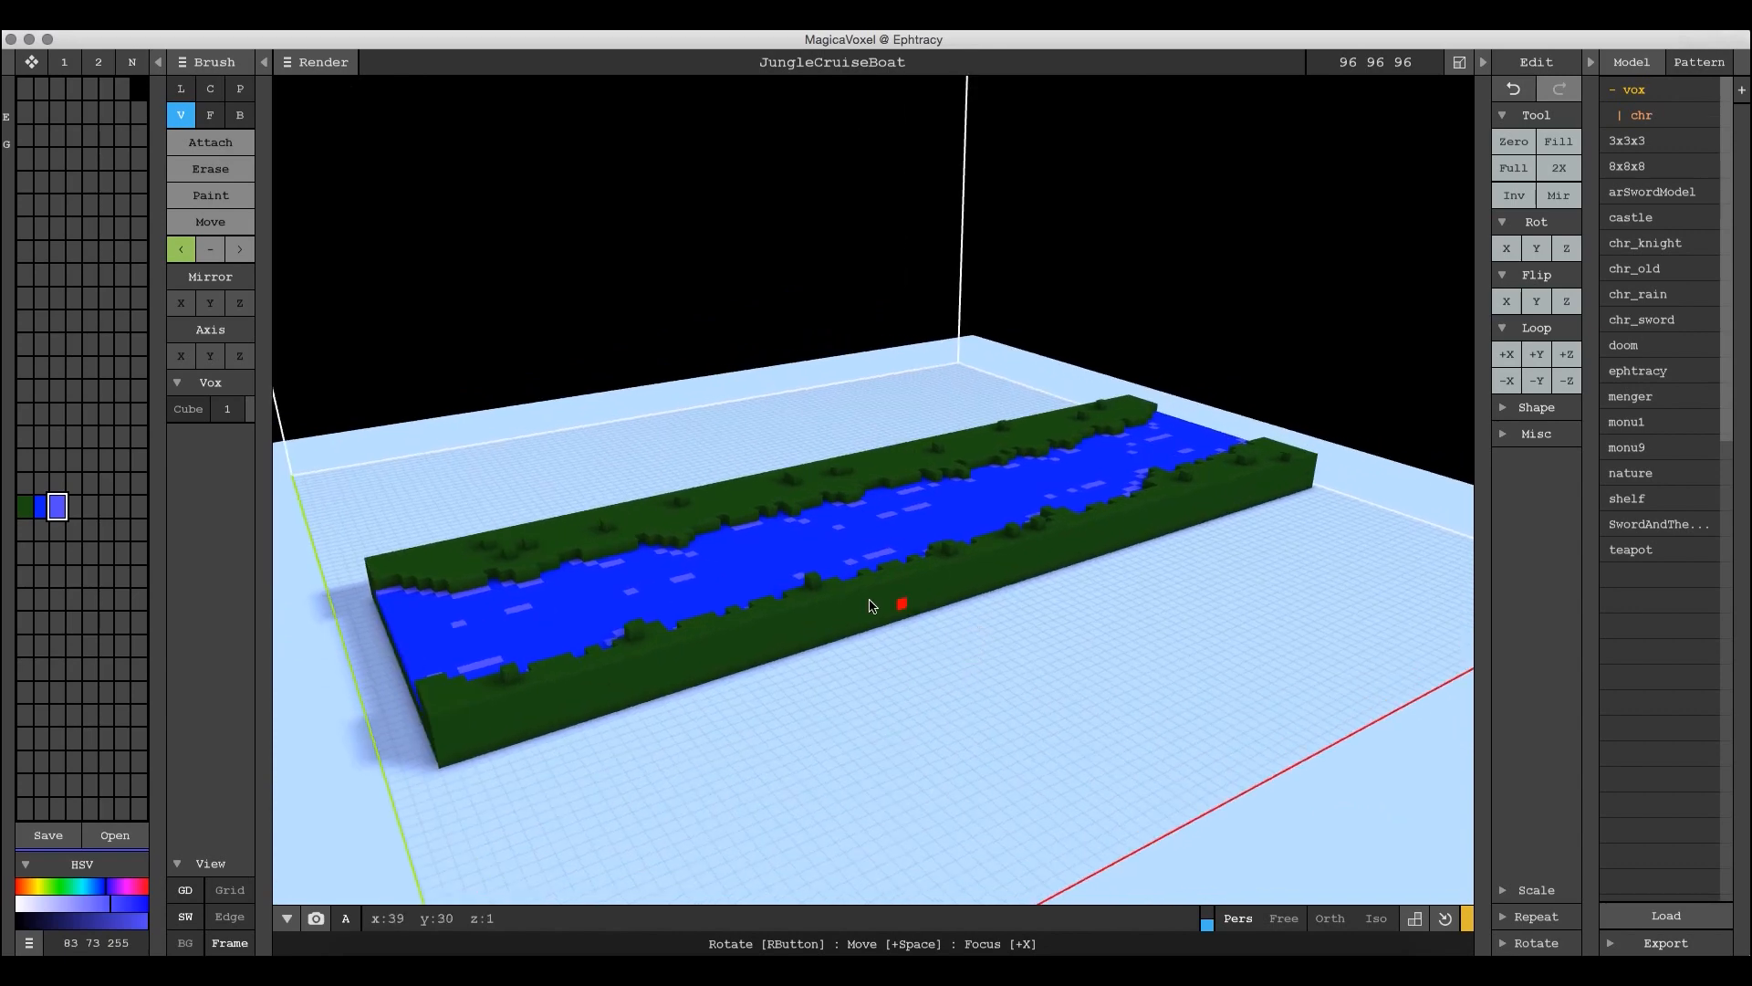
left_click(48, 834)
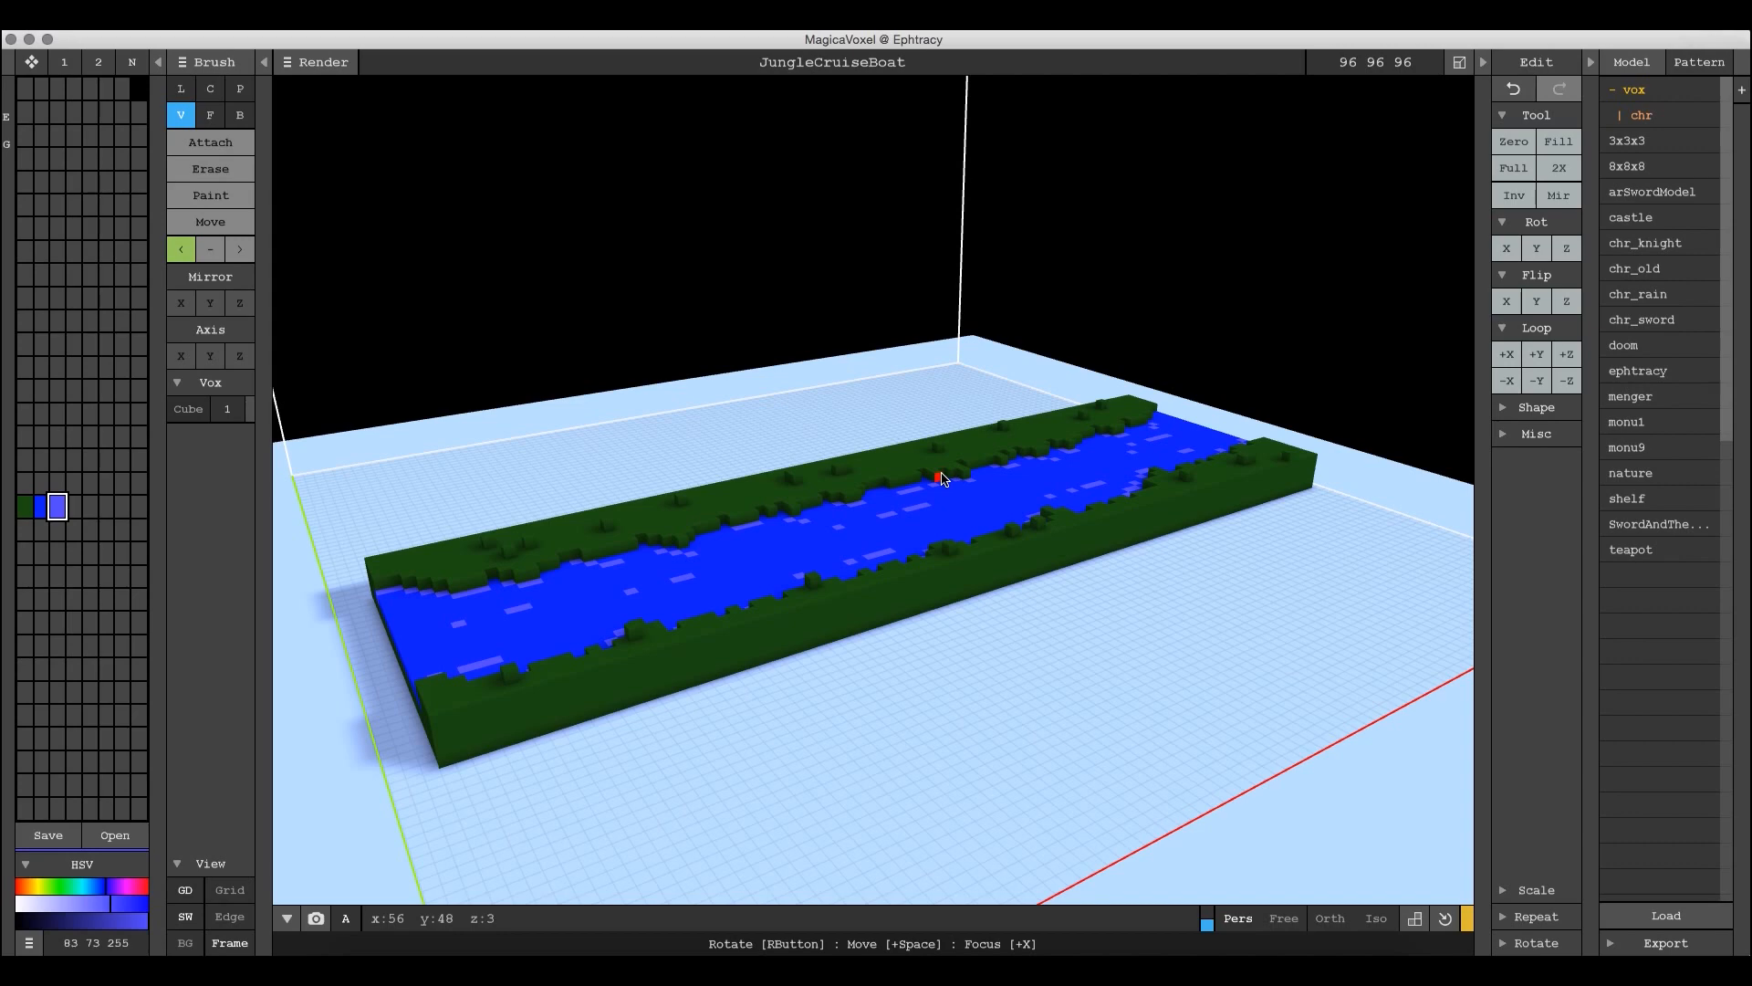
mouse_move(998, 506)
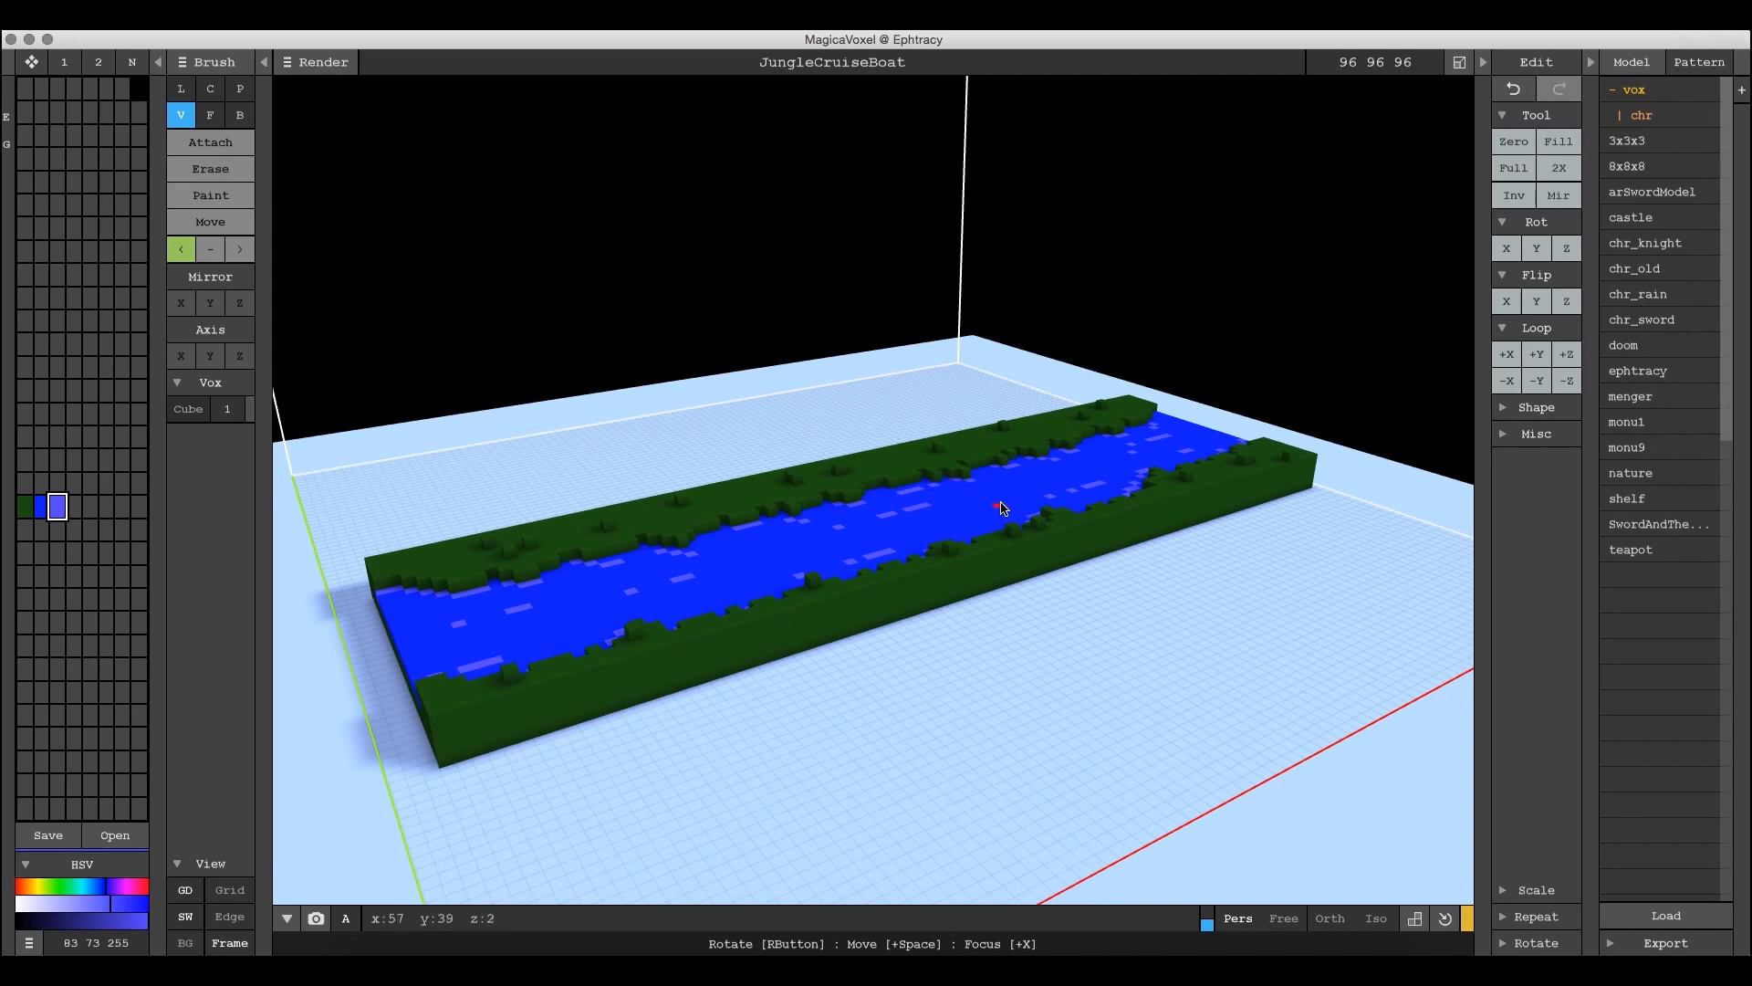
mouse_move(1006, 474)
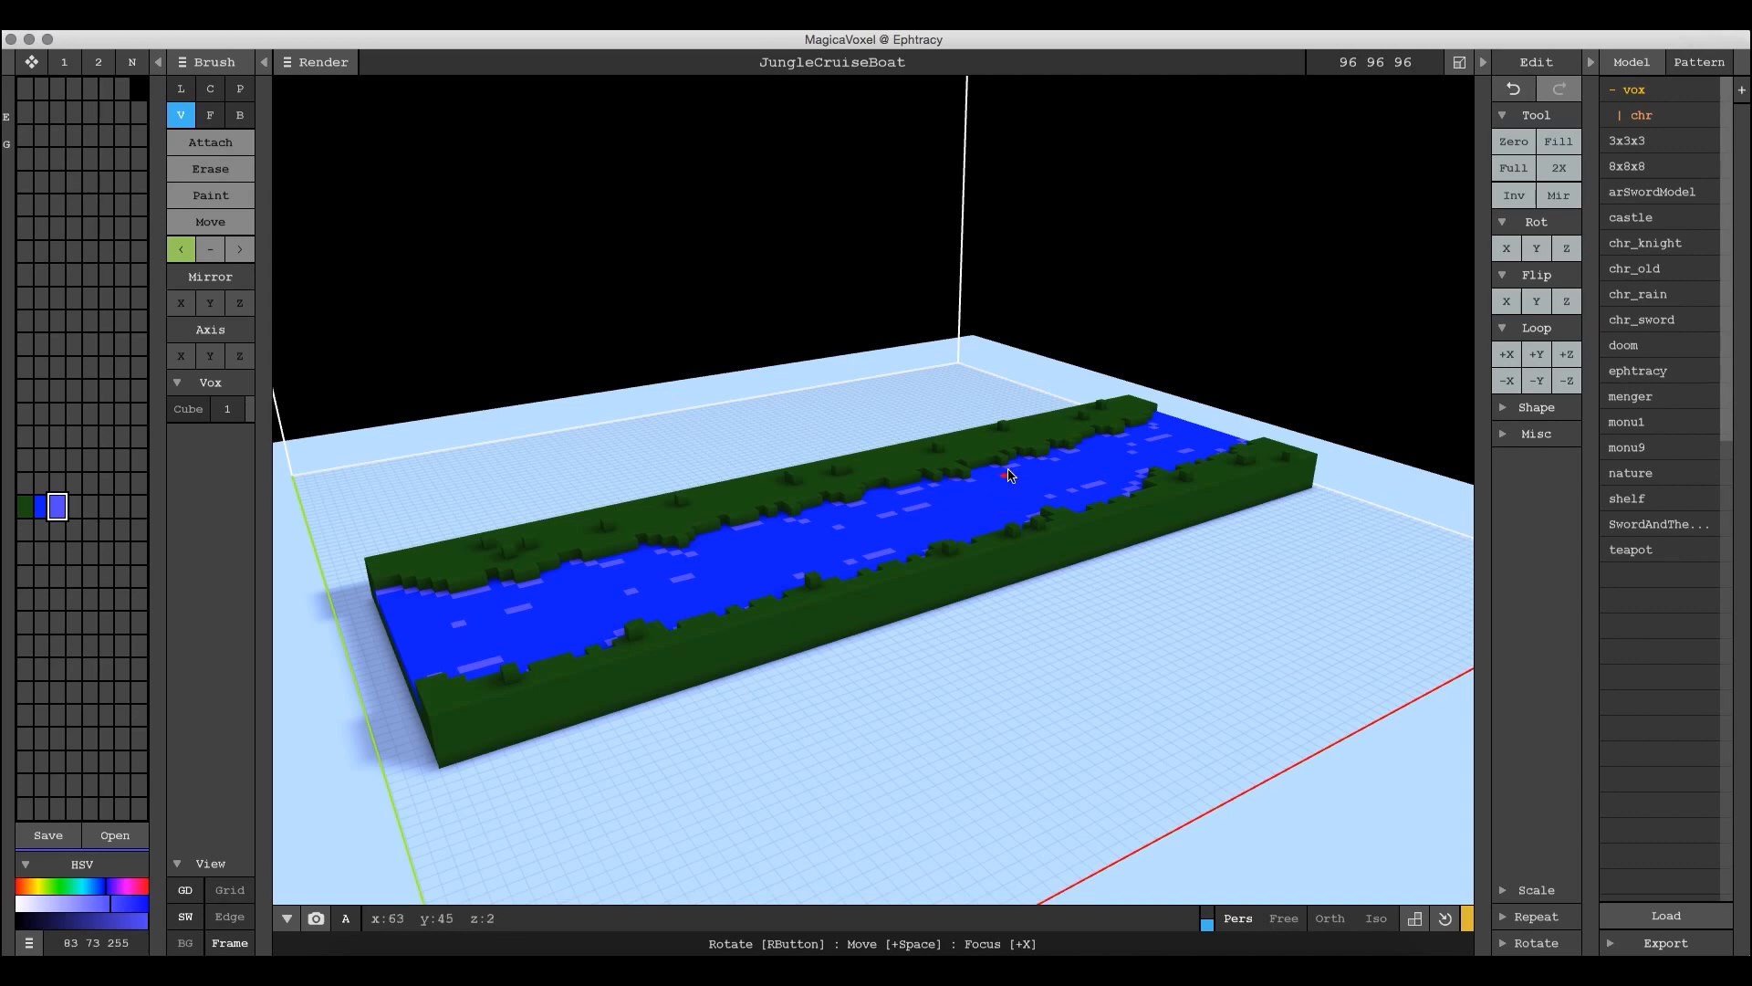
mouse_move(654, 447)
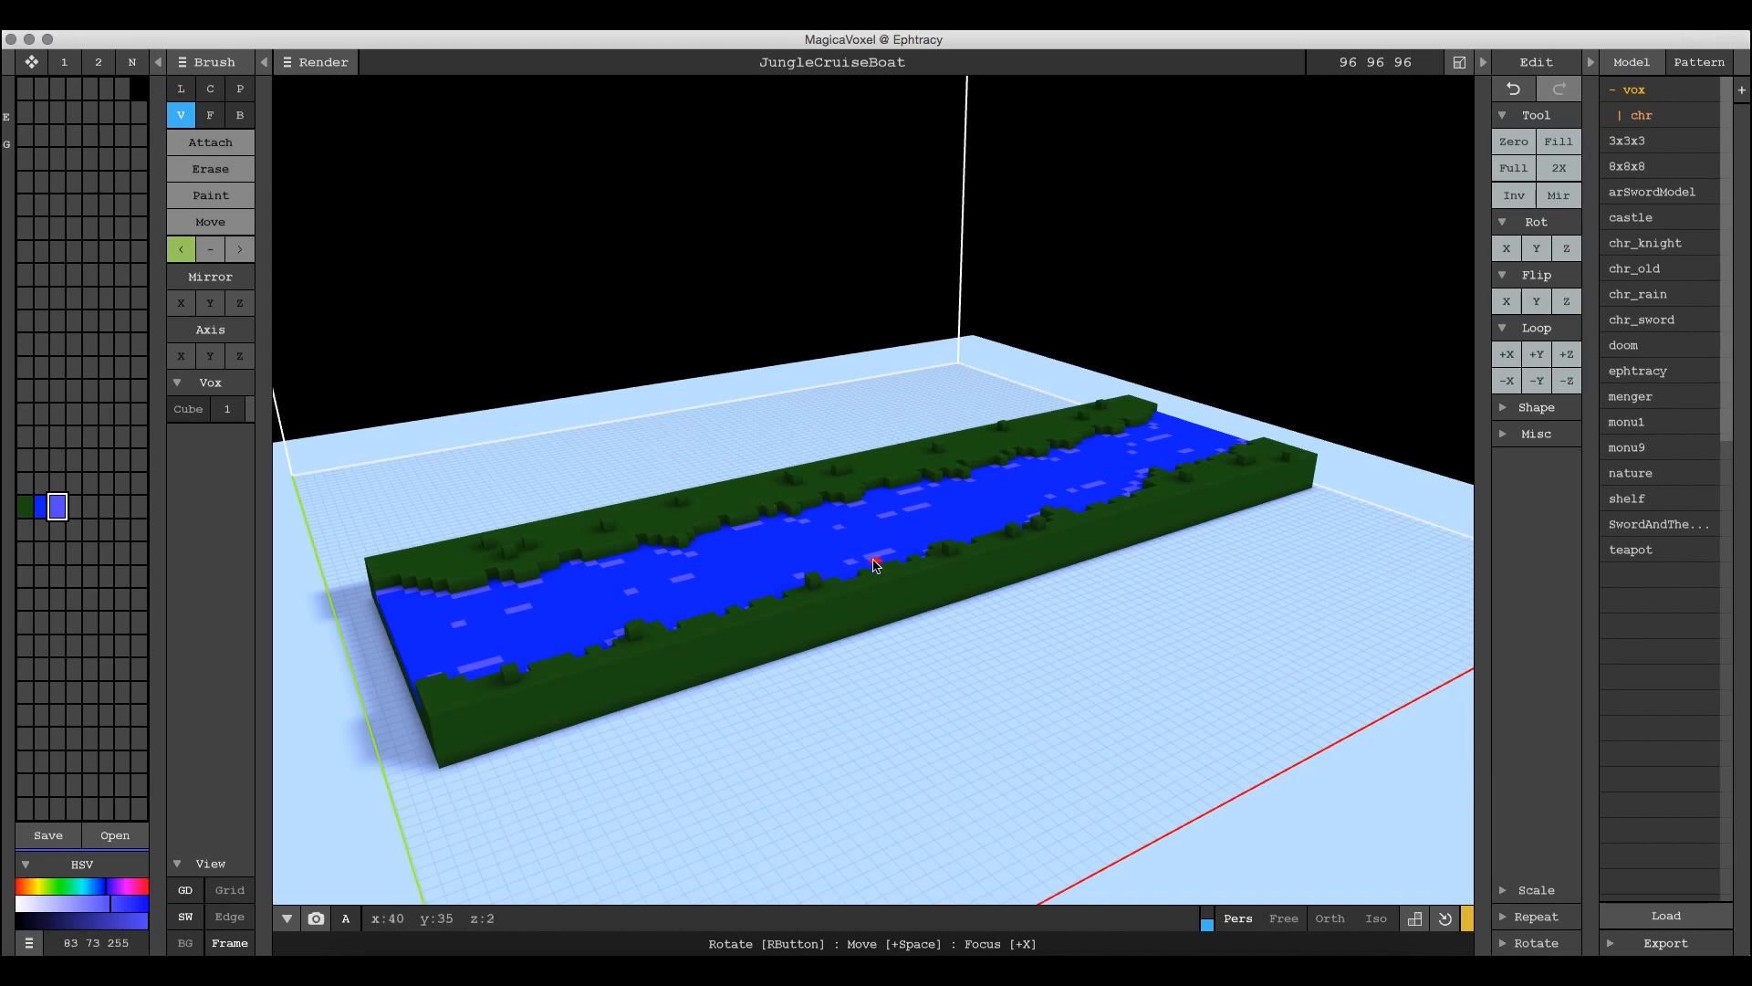
mouse_move(852, 456)
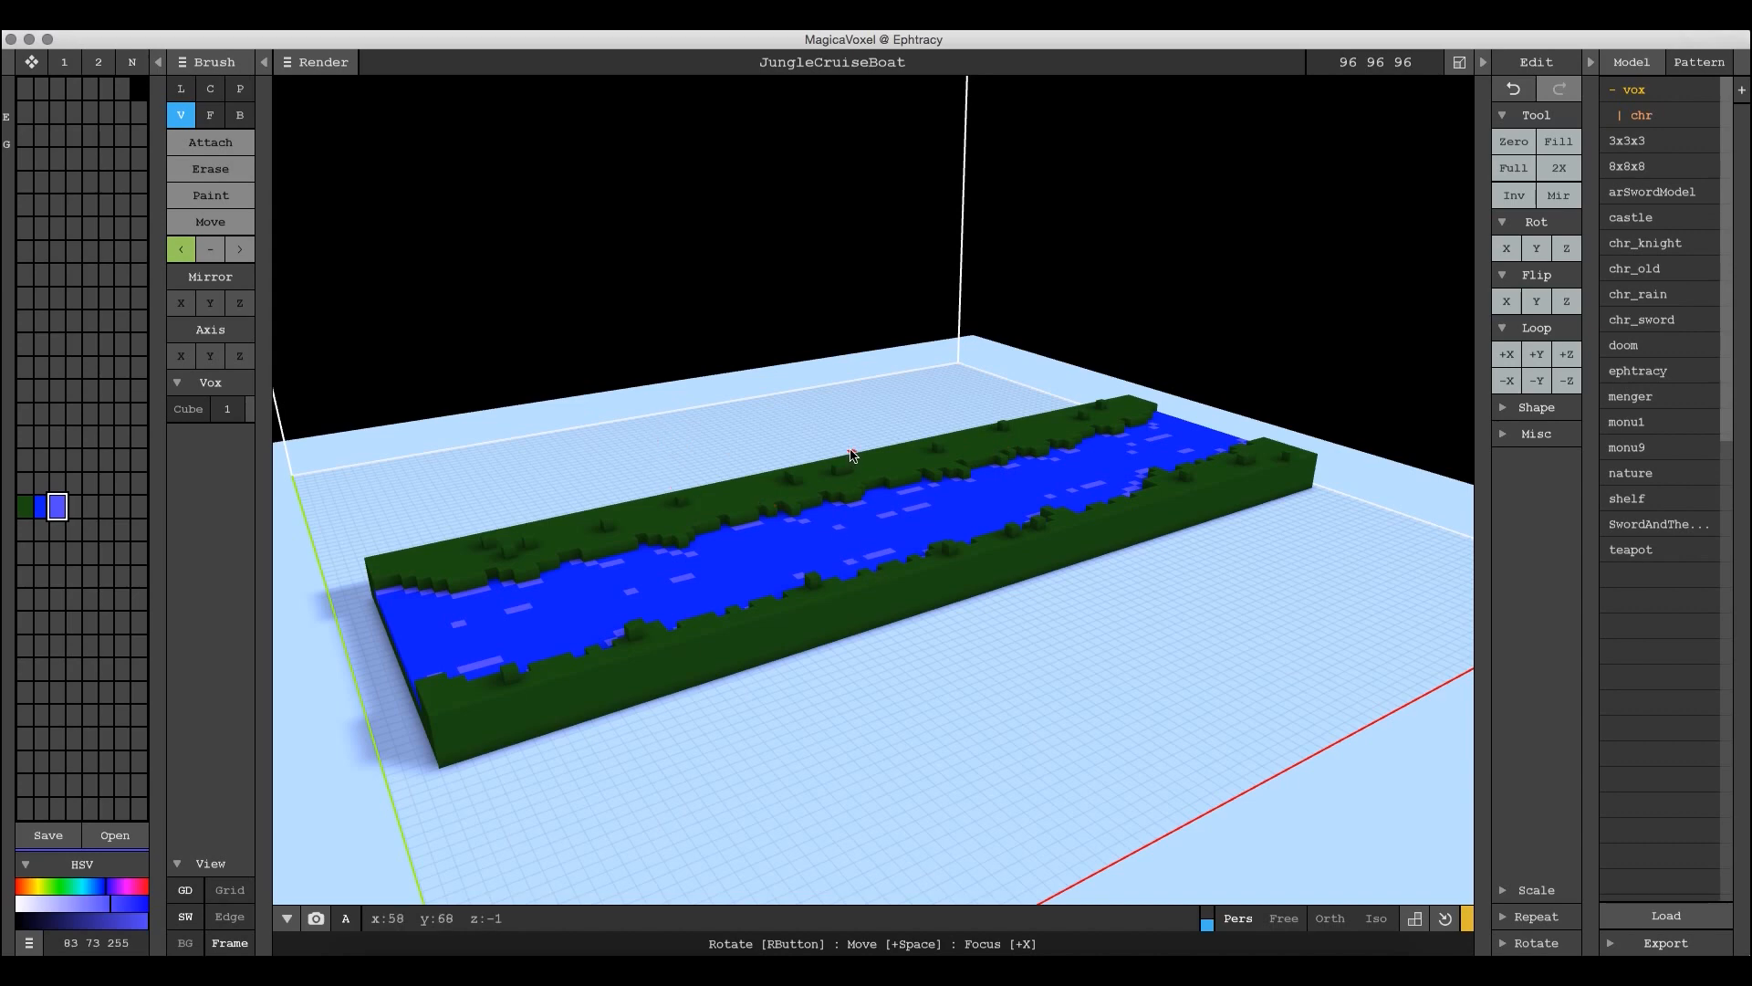
mouse_move(804, 426)
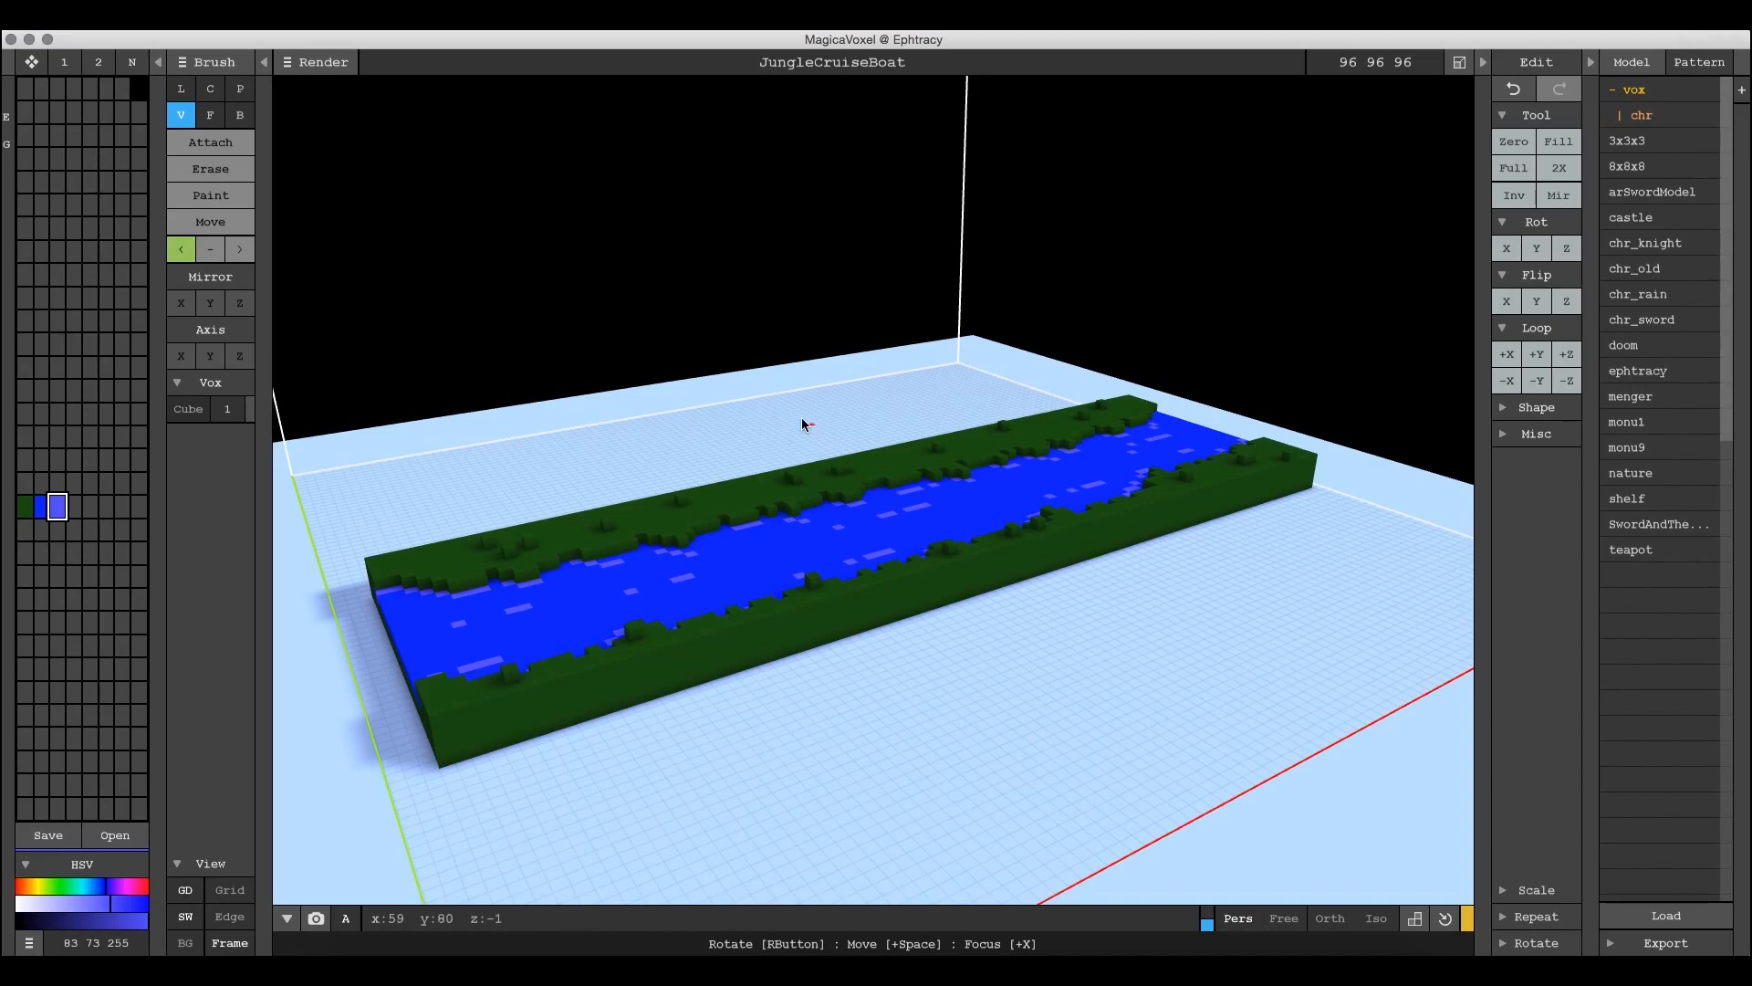